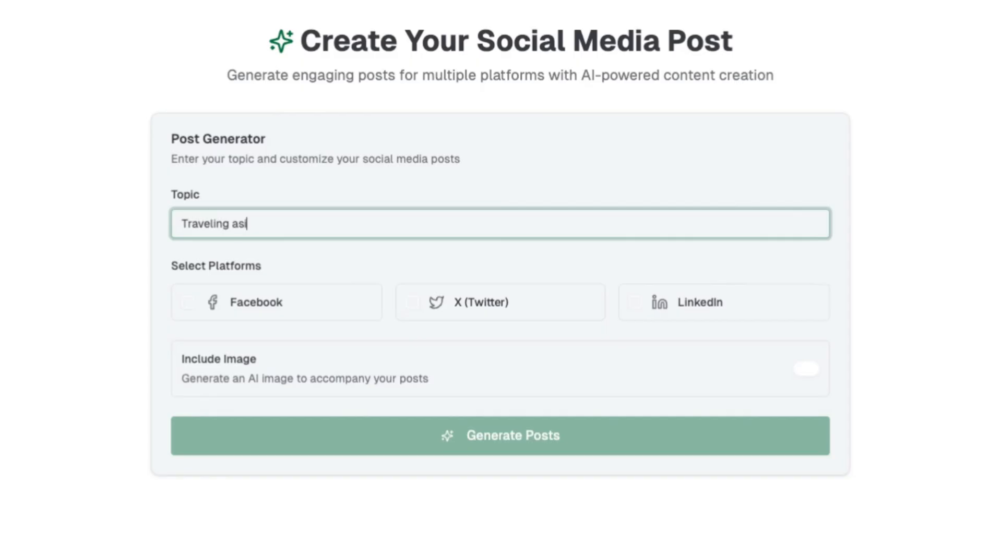
# Switch to the n8n tab showing the social post generator workflow
pyautogui.click(266, 7)
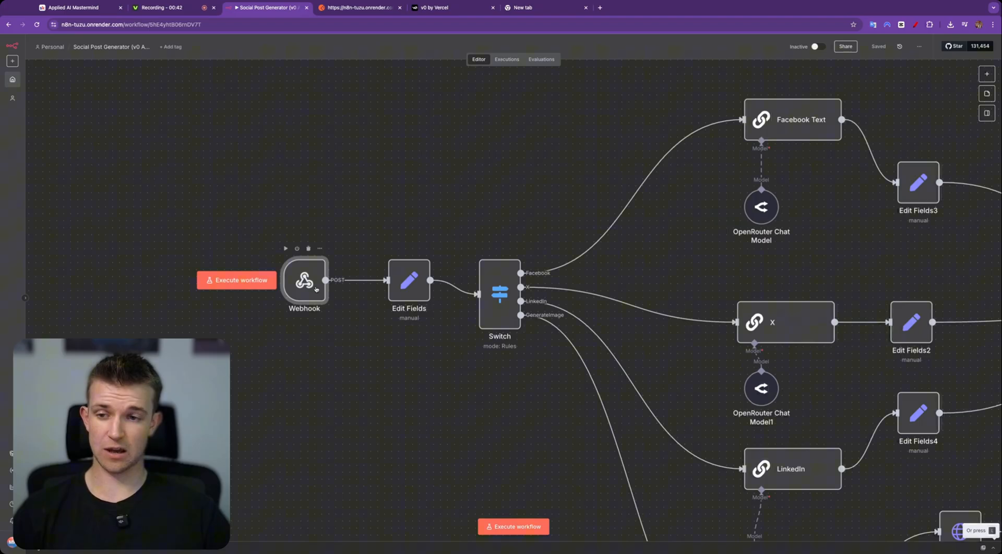
pyautogui.doubleClick(303, 281)
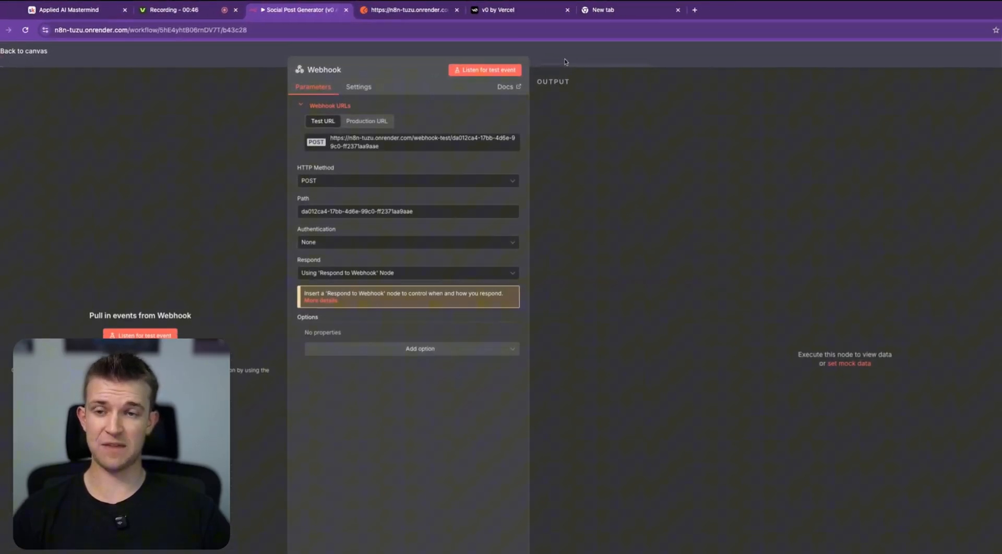
pyautogui.click(24, 52)
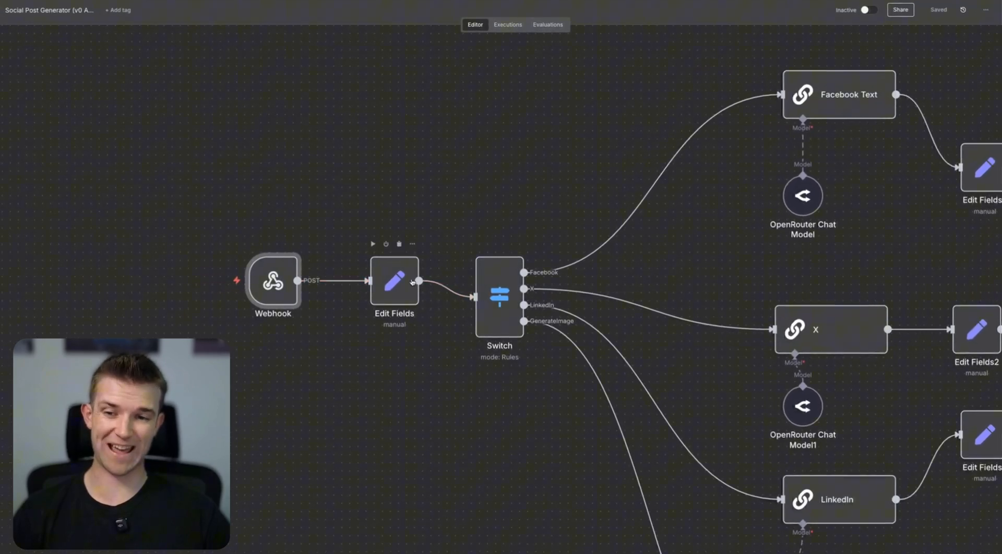
pyautogui.doubleClick(394, 283)
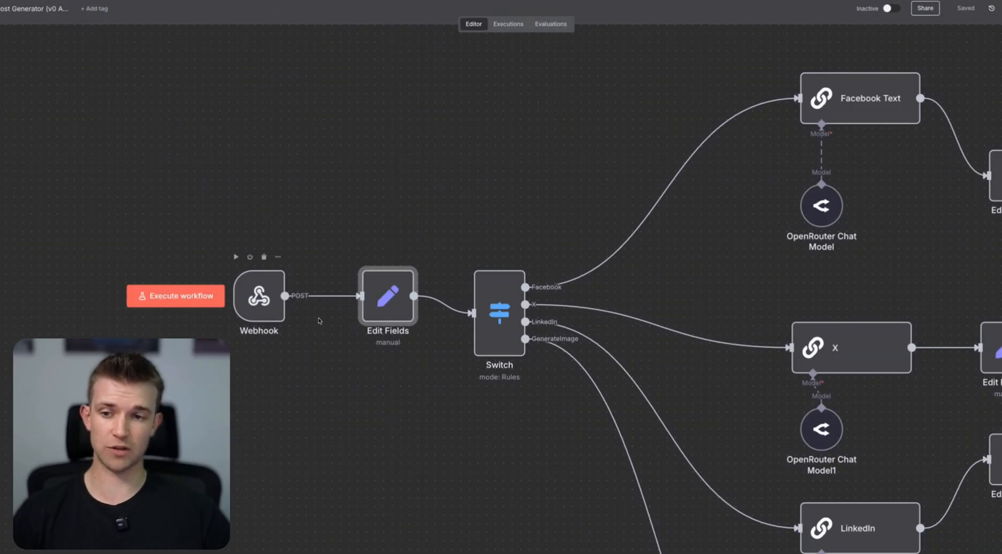
pyautogui.doubleClick(386, 296)
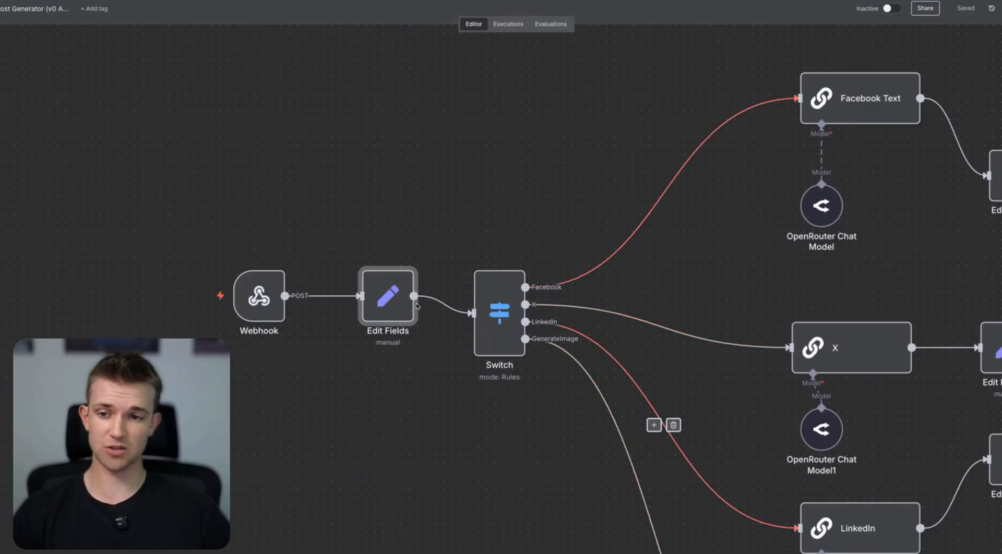
pyautogui.doubleClick(388, 297)
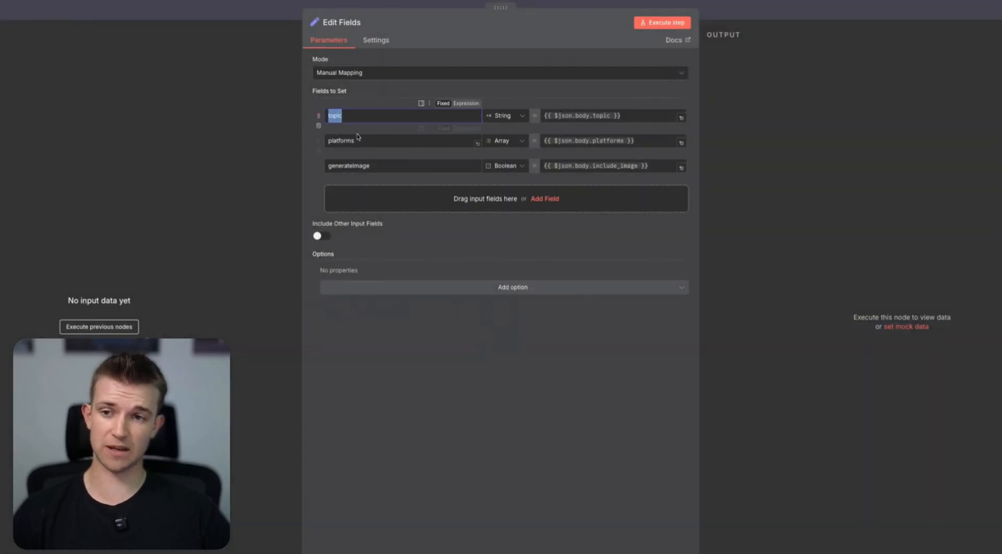
pyautogui.click(340, 139)
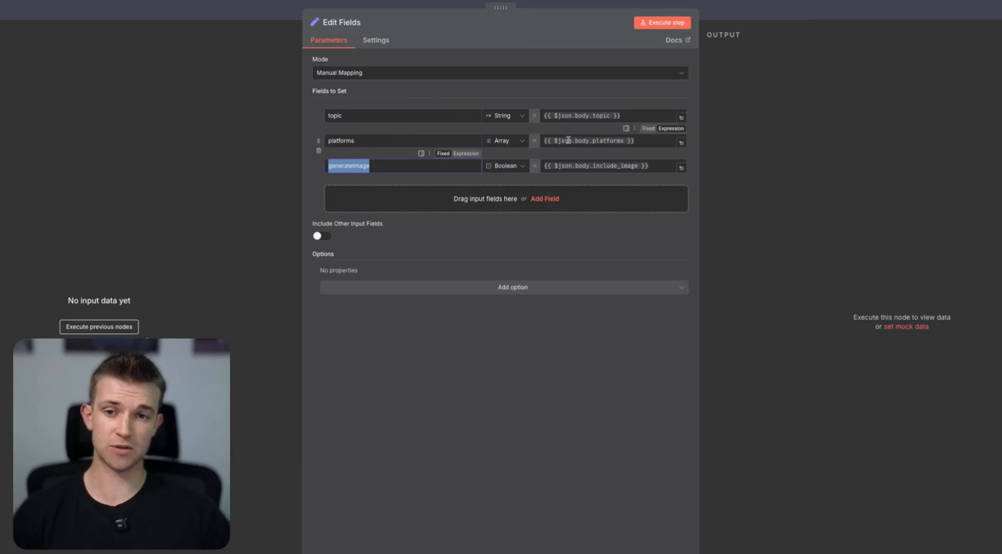
pyautogui.click(587, 141)
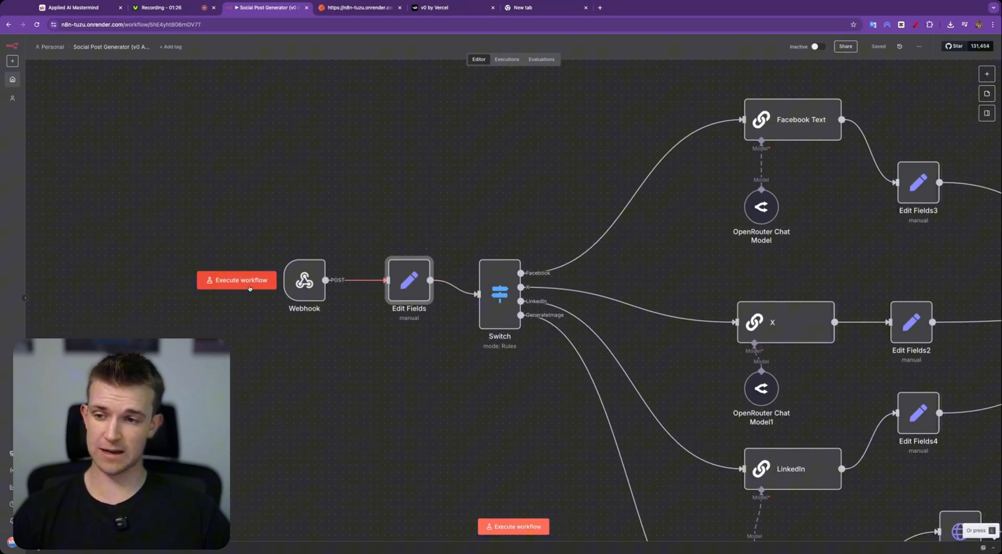
# Have n8n listen for a test call and check the webhook URL in the Postman request
pyautogui.click(236, 279)
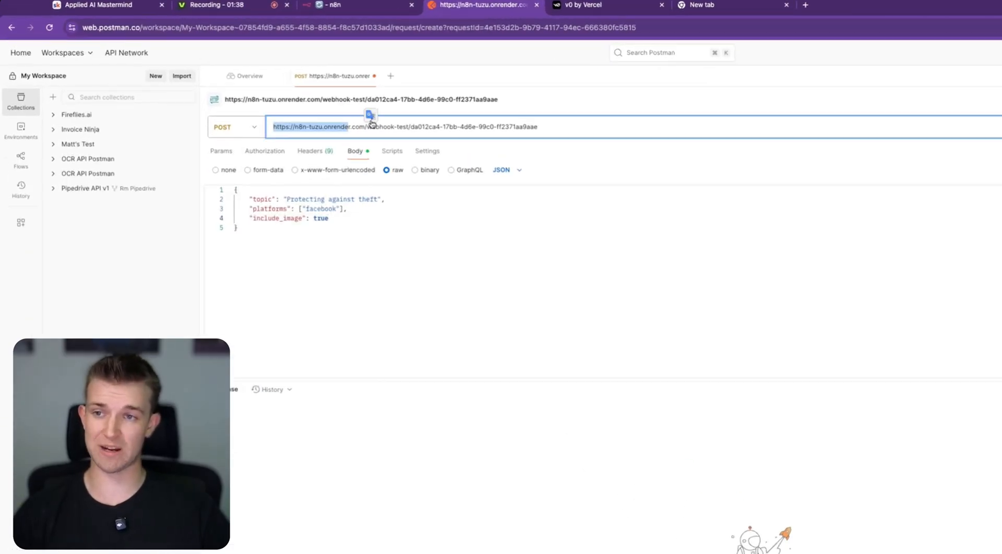
pyautogui.click(328, 5)
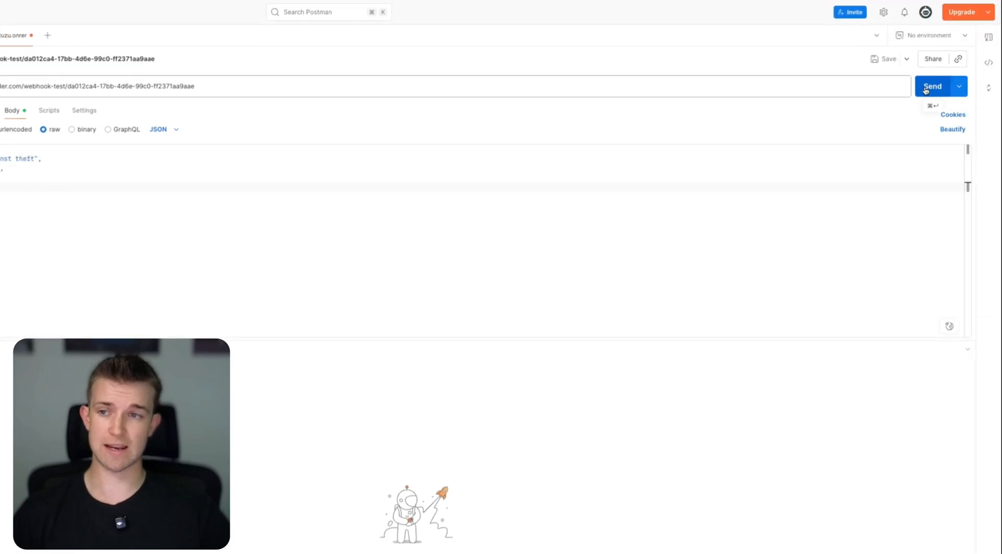
# Send the Postman test request and inspect the completed Respond to Webhook node in n8n
pyautogui.click(933, 86)
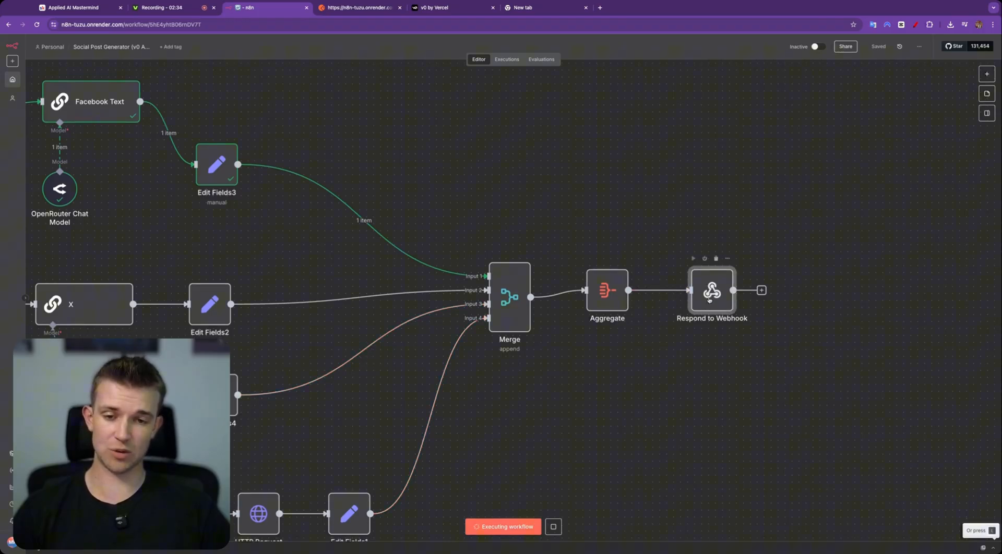
pyautogui.doubleClick(711, 291)
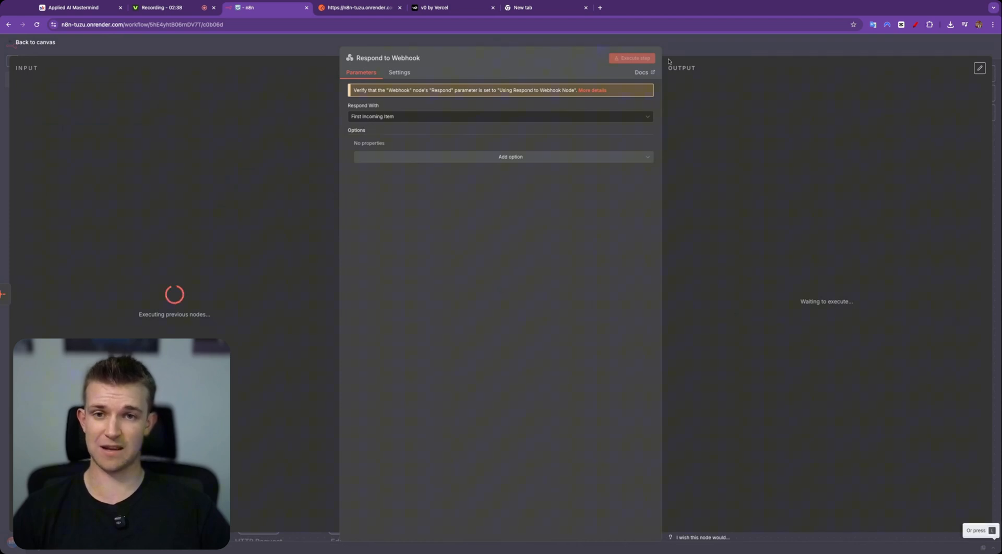
pyautogui.click(35, 42)
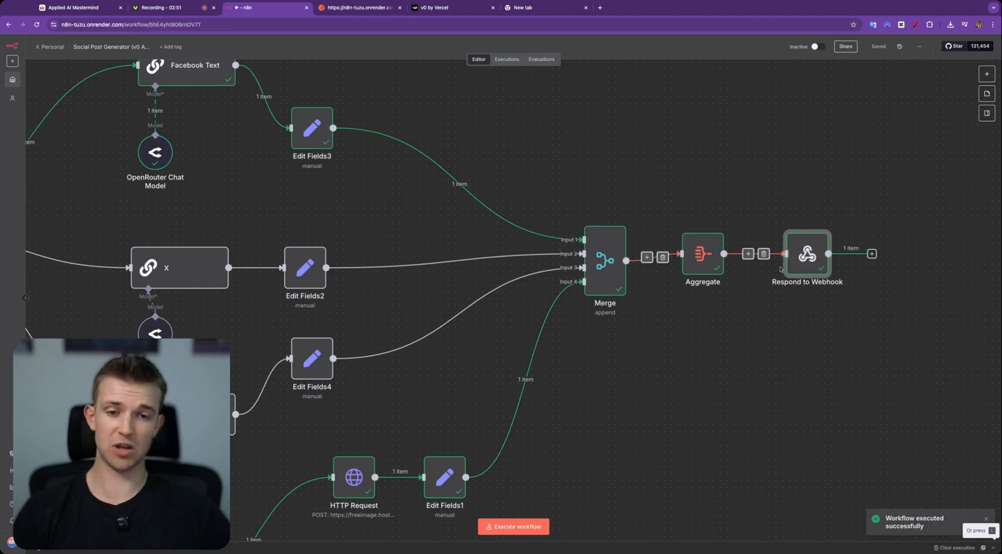
# Review the Facebook post response, view its generated image in the browser, then move to the v0 tab
pyautogui.click(358, 7)
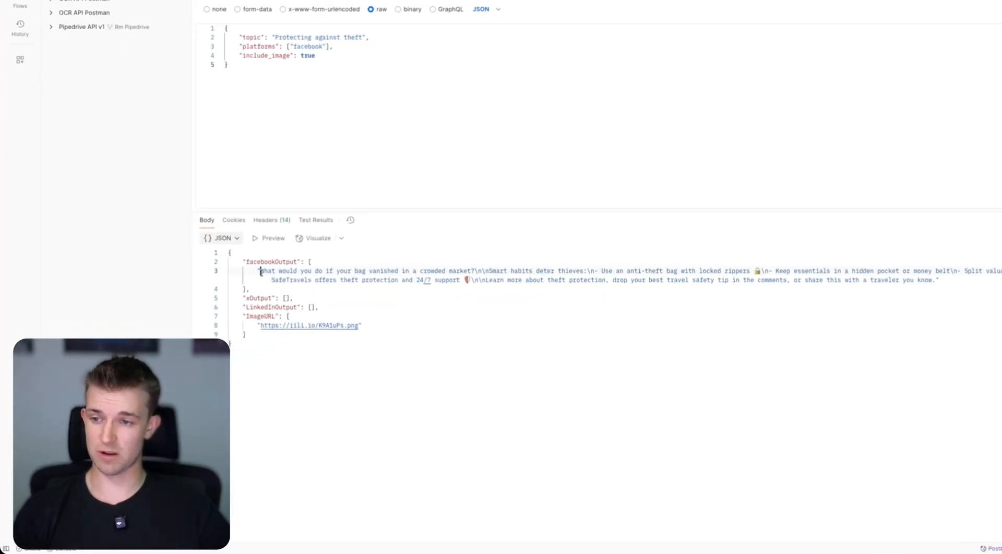
pyautogui.doubleClick(268, 298)
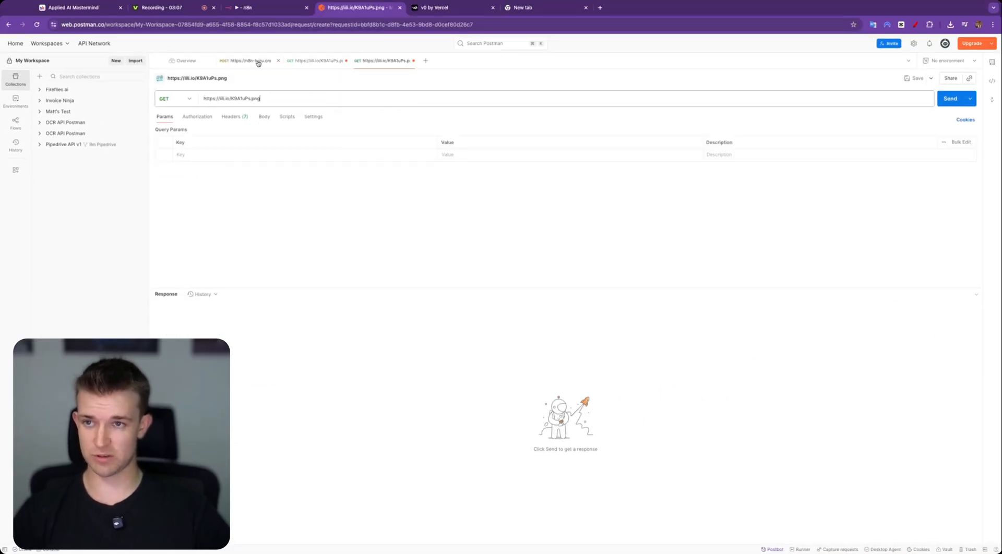
pyautogui.click(248, 61)
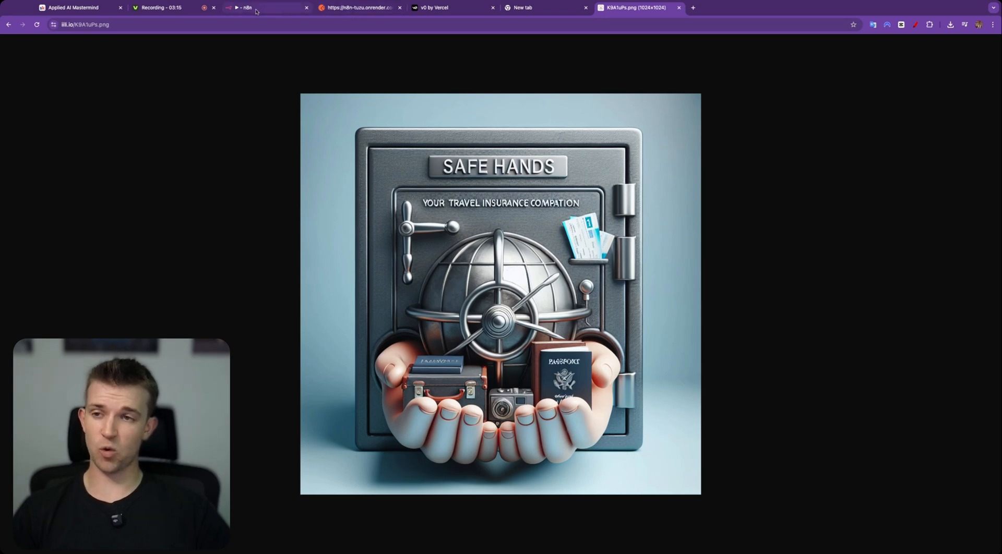
pyautogui.click(452, 7)
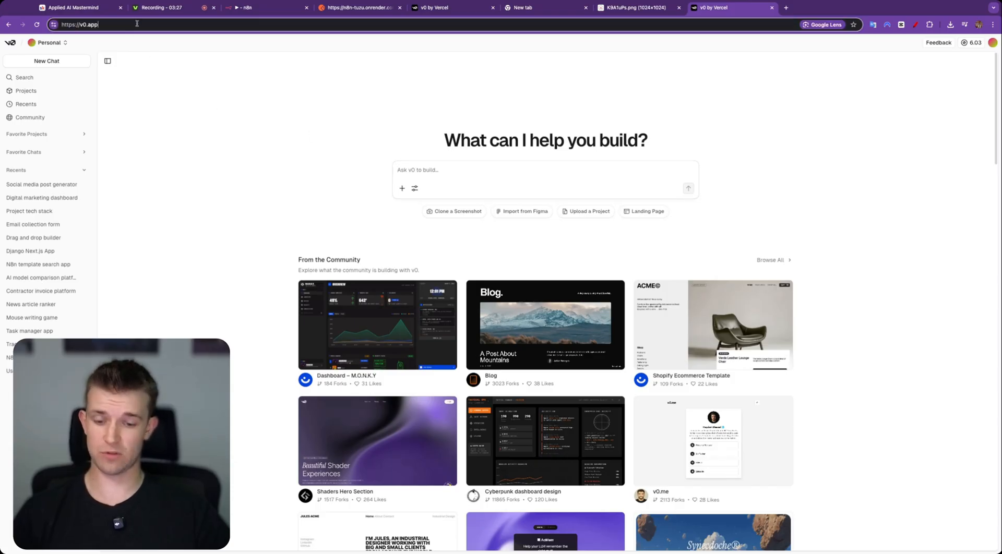
pyautogui.write('v0.app/pricing')
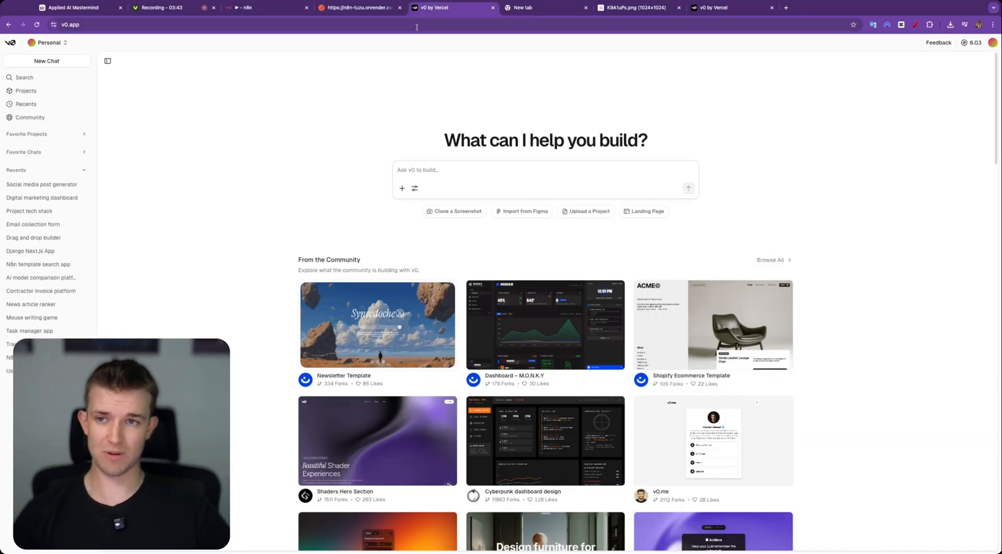
pyautogui.moveTo(434, 132)
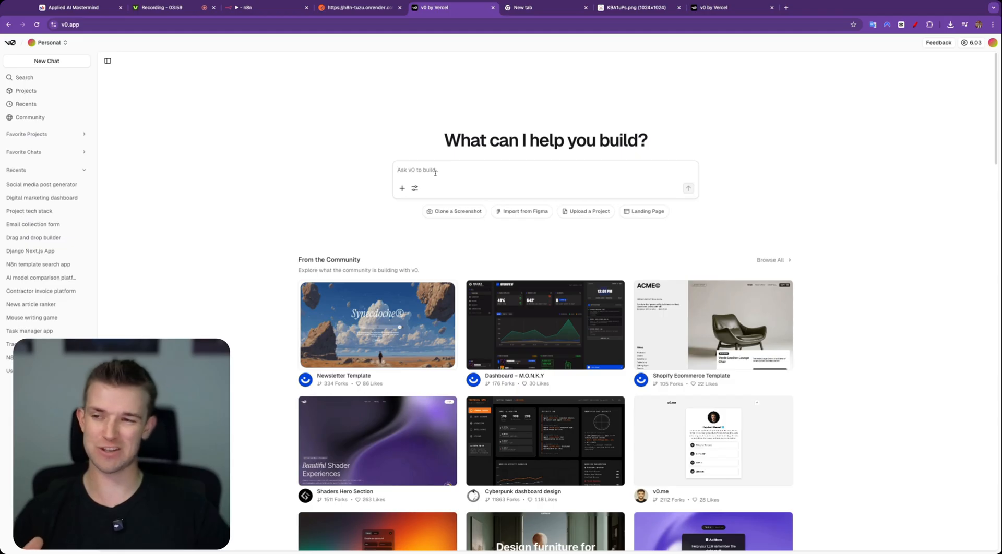
pyautogui.click(76, 7)
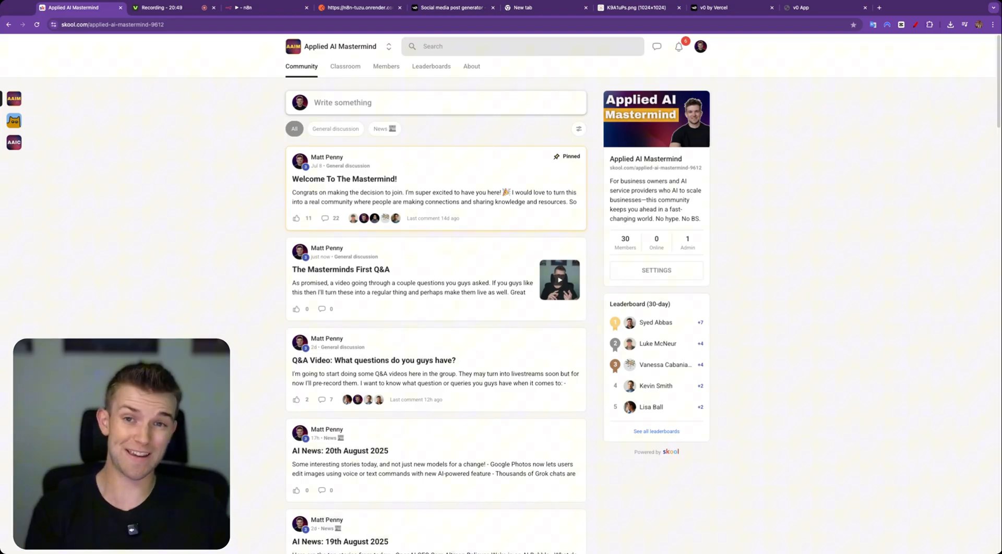
pyautogui.moveTo(191, 172)
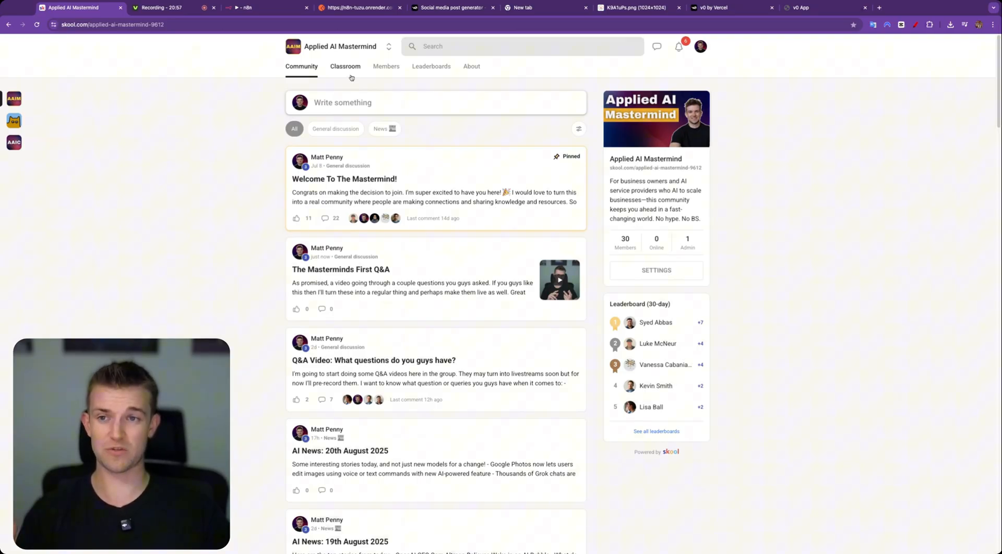
pyautogui.click(346, 67)
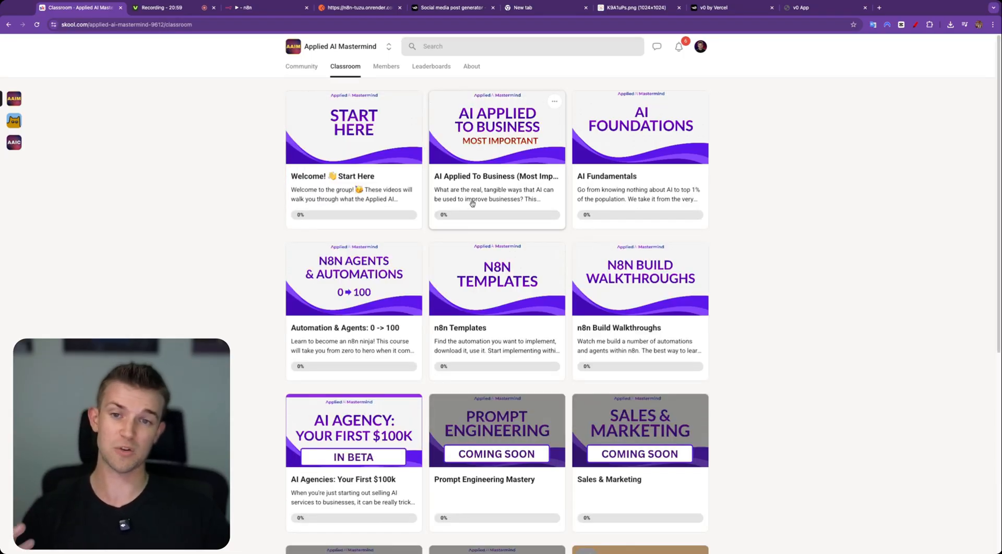
pyautogui.moveTo(463, 240)
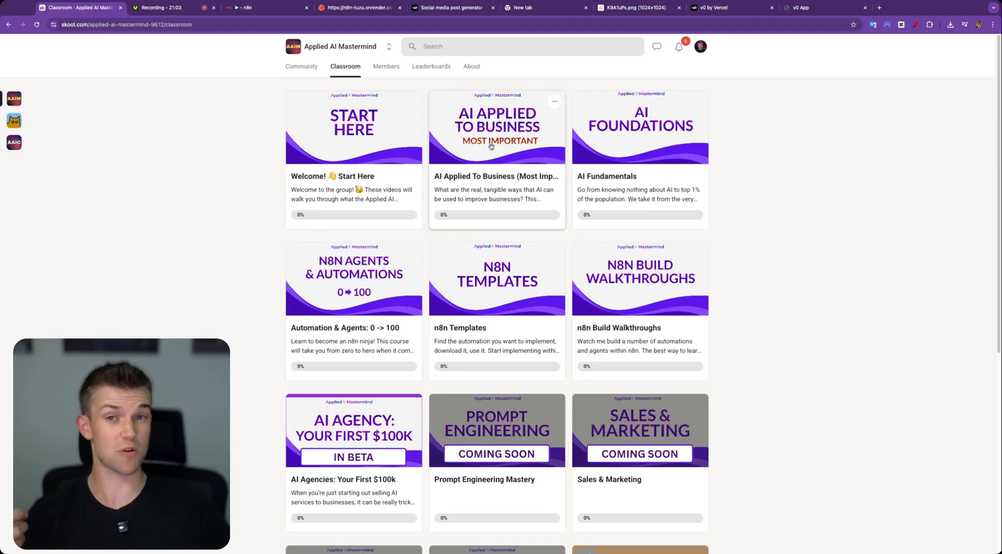
pyautogui.moveTo(401, 428)
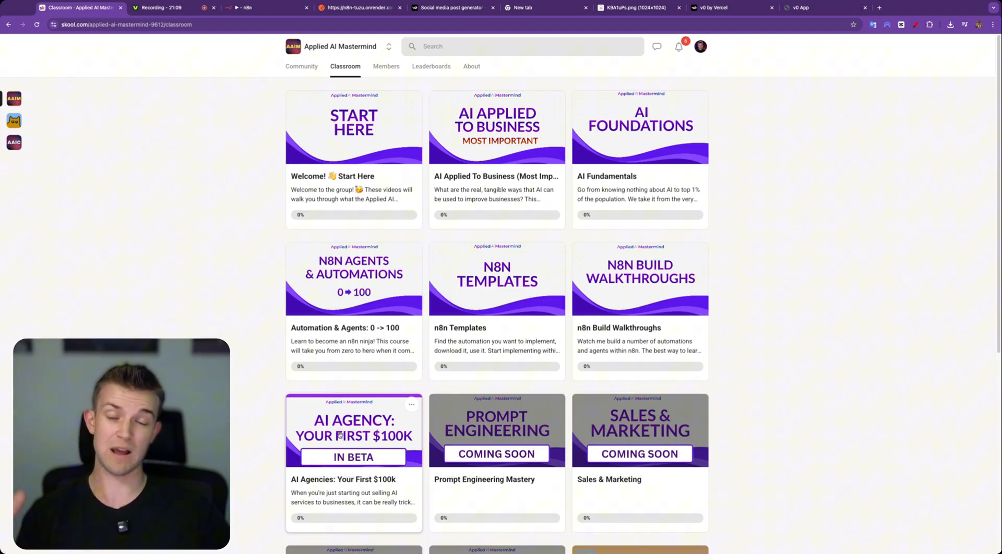
pyautogui.click(301, 65)
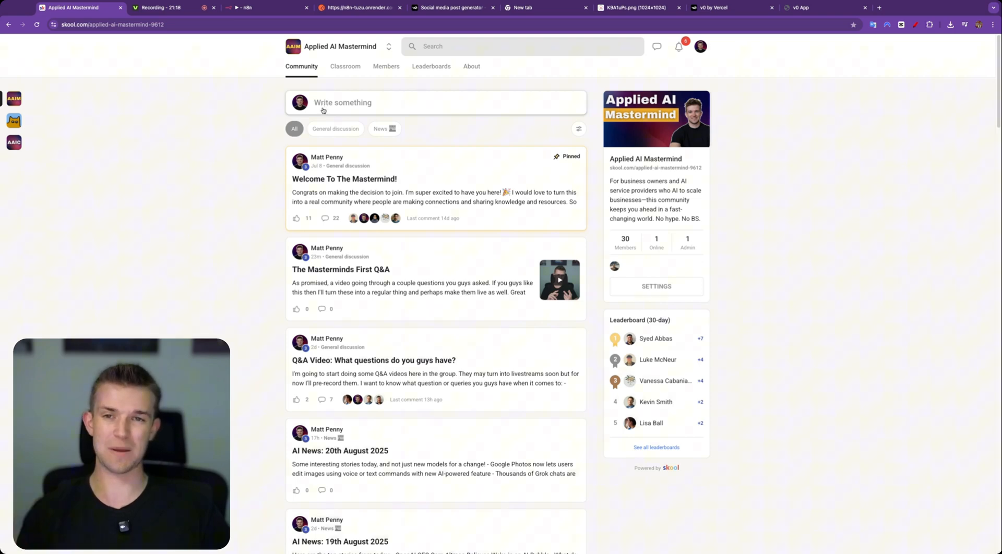
pyautogui.click(448, 7)
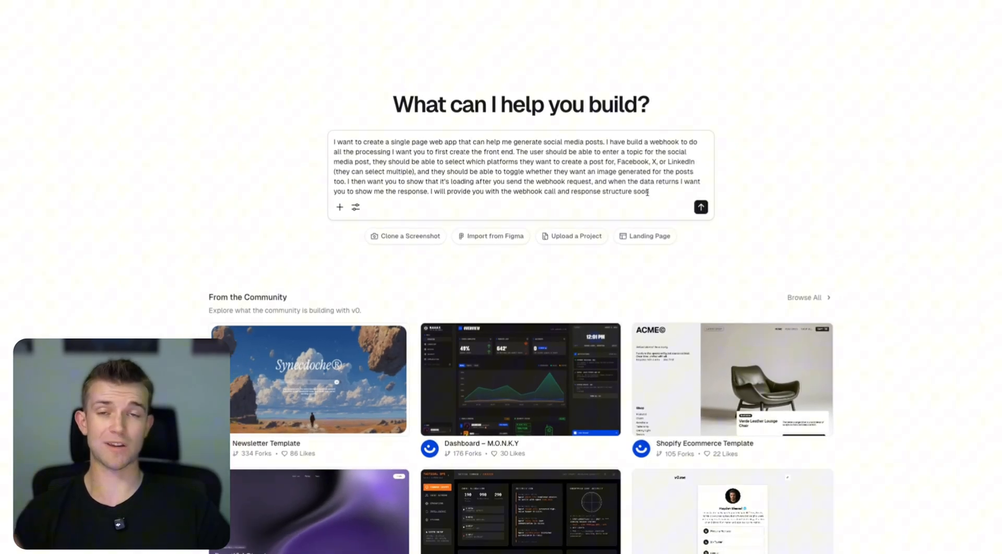
# Submit the prompt for the webhook-driven social post generator so v0 builds the first version
pyautogui.click(701, 207)
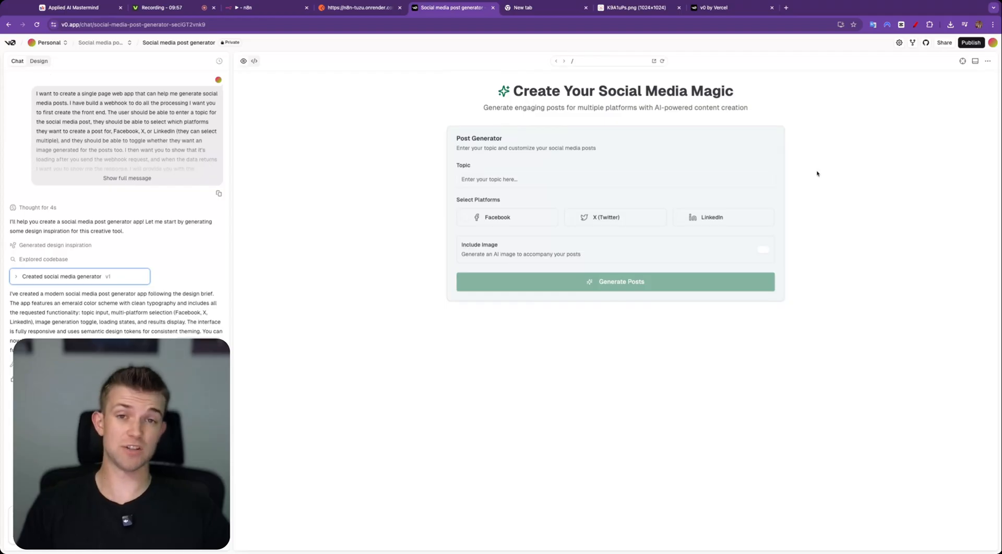
pyautogui.moveTo(964, 60)
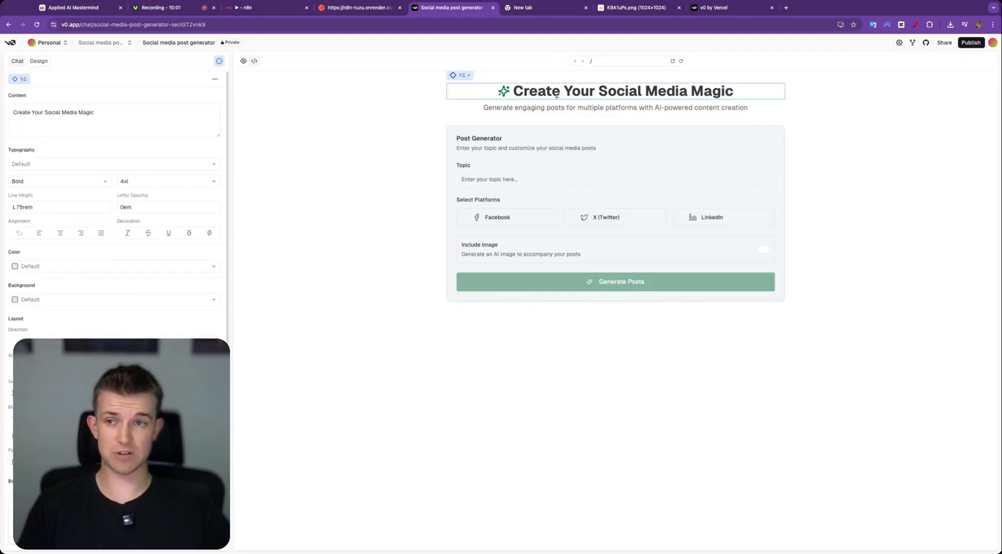
# Select the page title in Design mode and try text-gray-100 and transparent colours on it
pyautogui.click(115, 111)
pyautogui.write('POst')
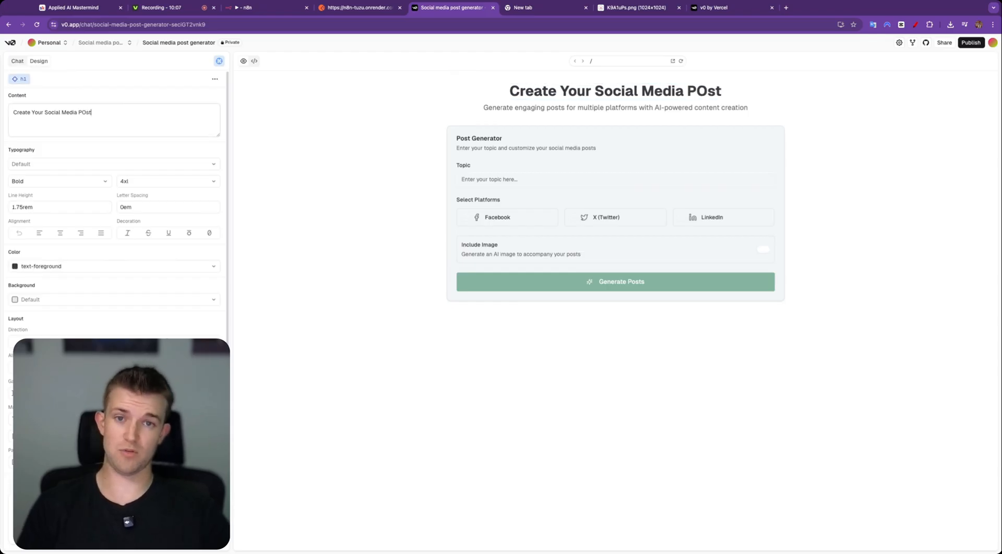
pyautogui.write('Post')
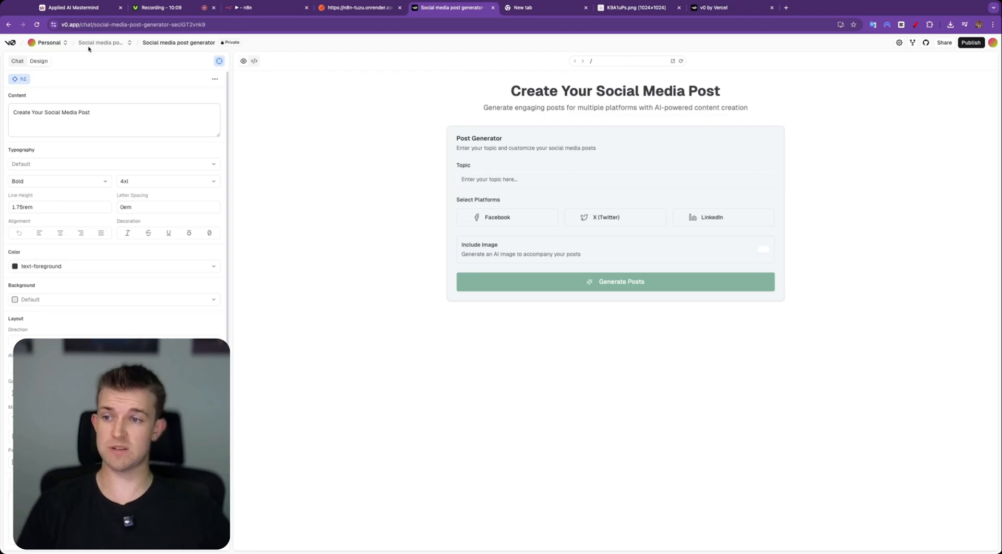
pyautogui.click(614, 91)
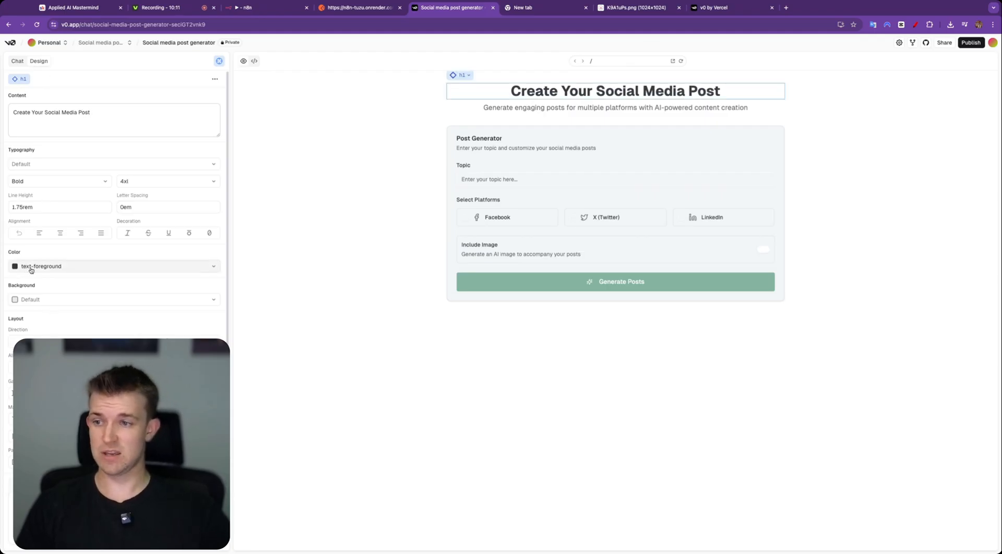
pyautogui.click(114, 266)
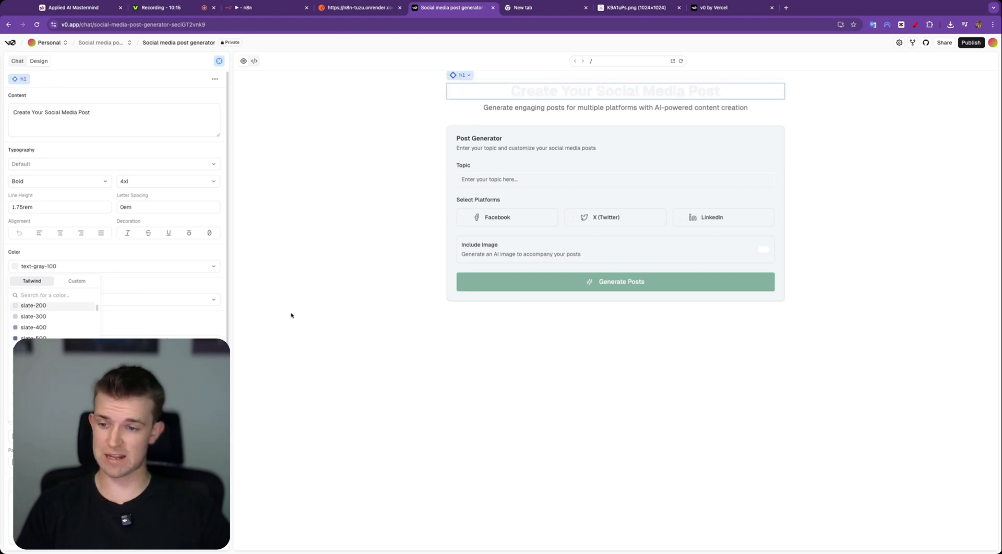
pyautogui.click(35, 320)
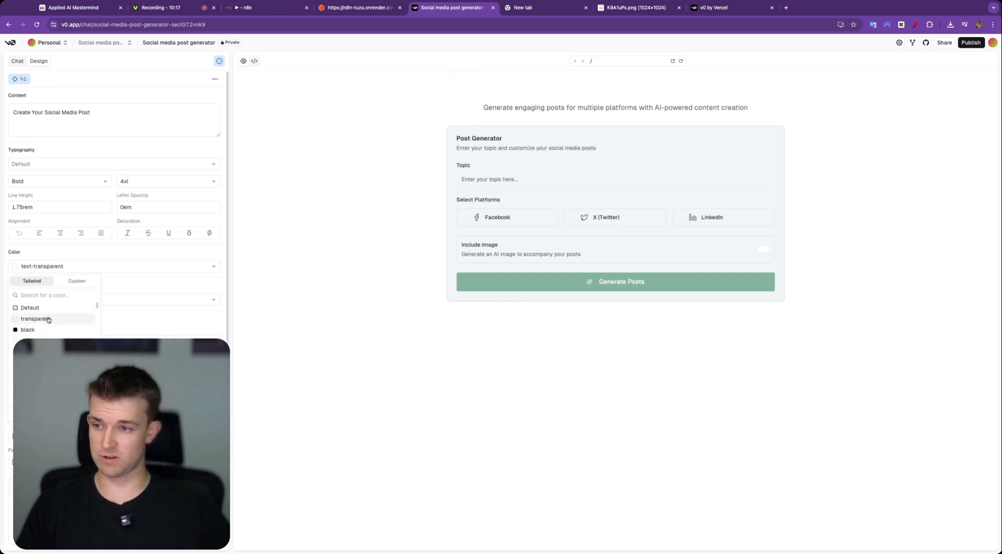
pyautogui.click(29, 308)
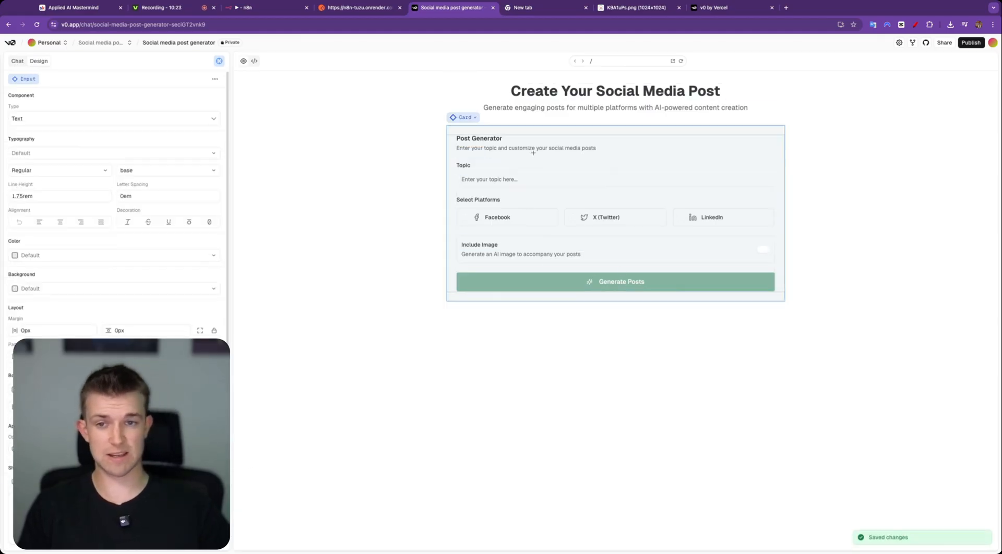
# Select the card description and Post Generator card title, then return to the chat
pyautogui.click(525, 147)
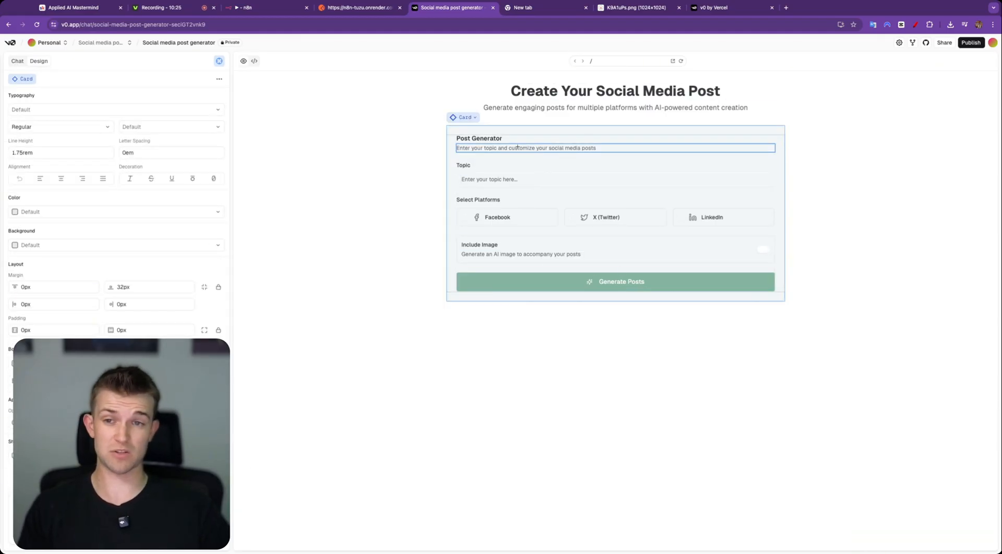
pyautogui.click(479, 138)
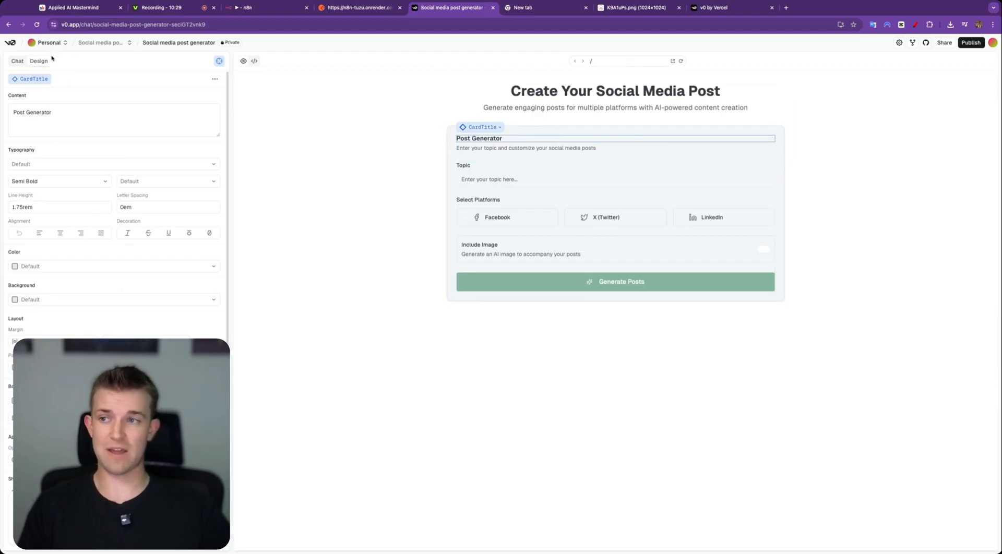
pyautogui.click(18, 60)
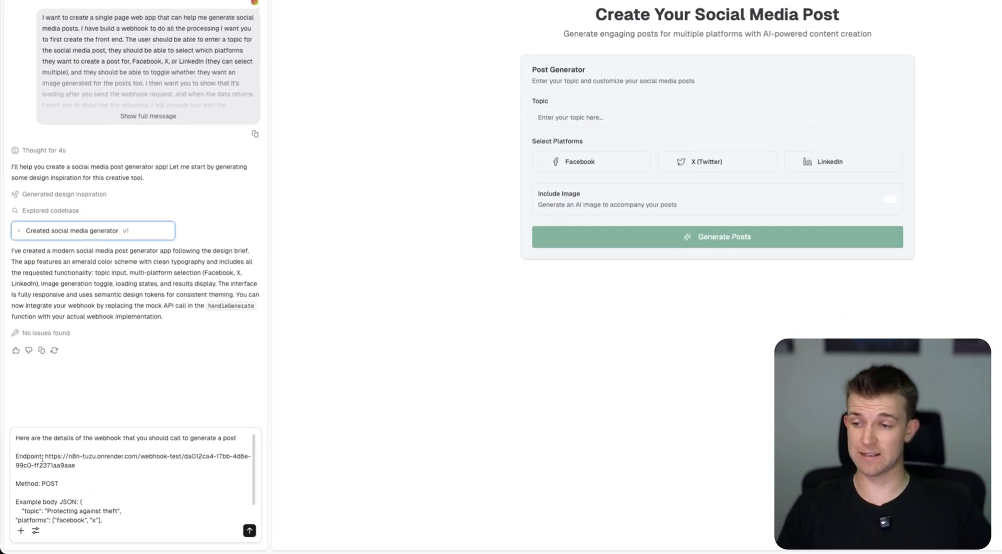
# Send v0 the n8n webhook endpoint, POST method and example JSON body, producing v2
pyautogui.scroll(-3)
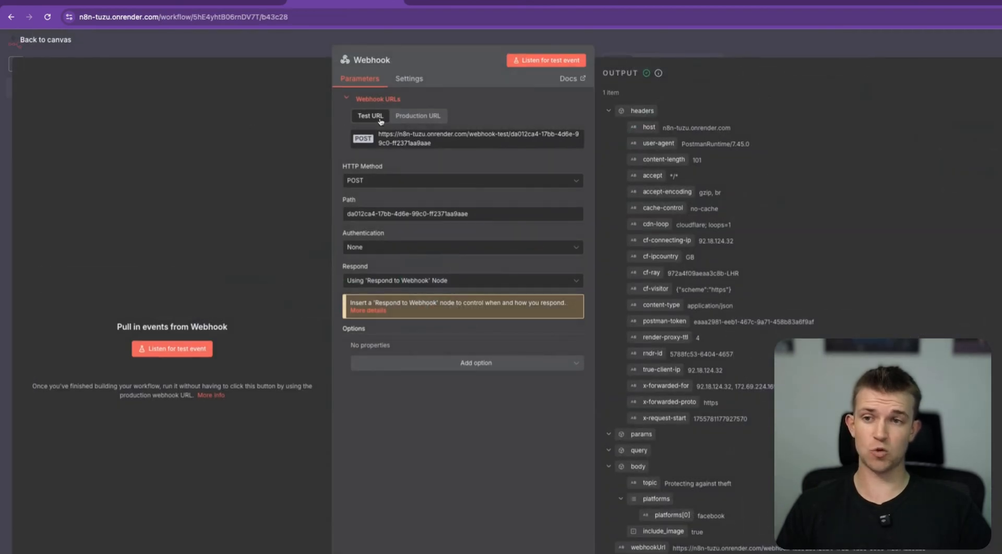
pyautogui.moveTo(438, 150)
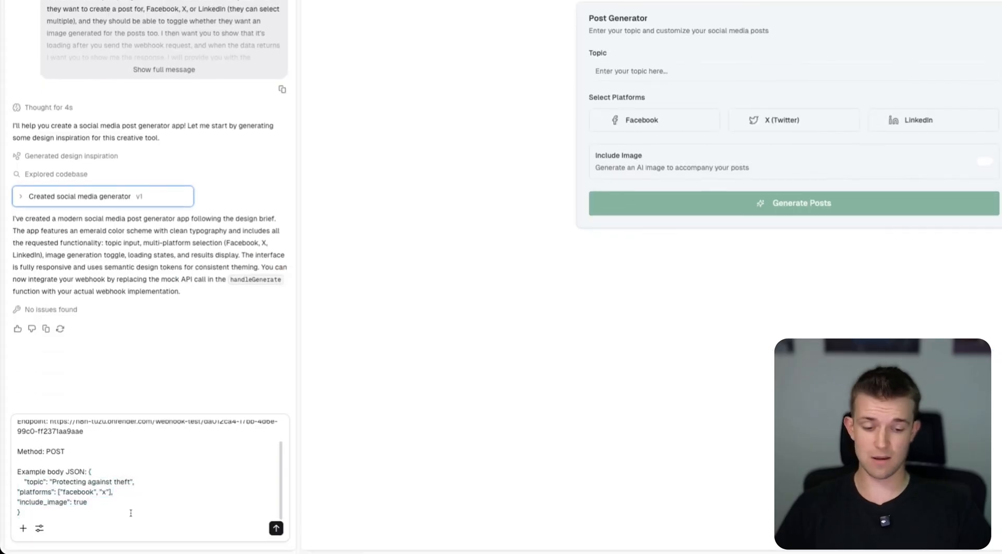
pyautogui.click(275, 529)
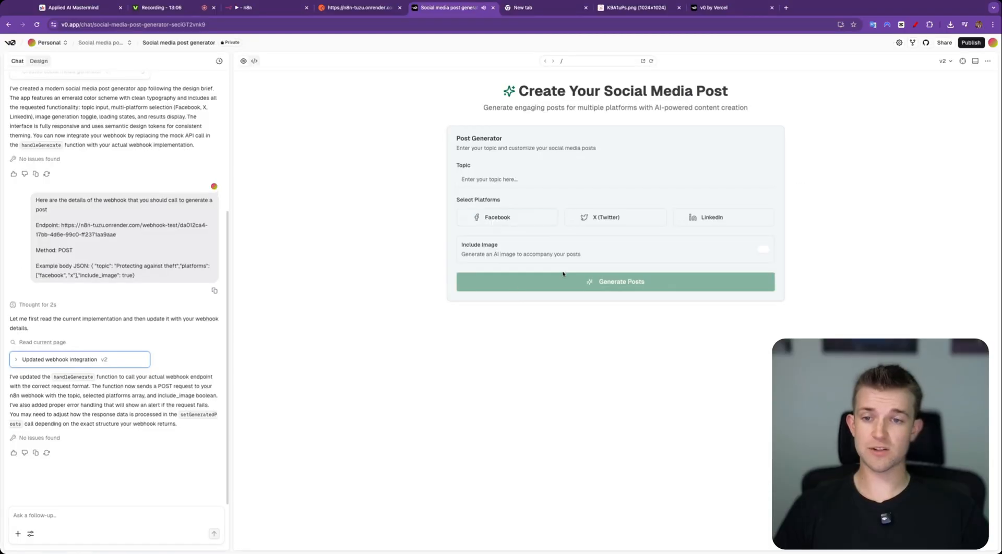
# Have the n8n workflow listen for a test webhook call and return to the generator
pyautogui.click(256, 7)
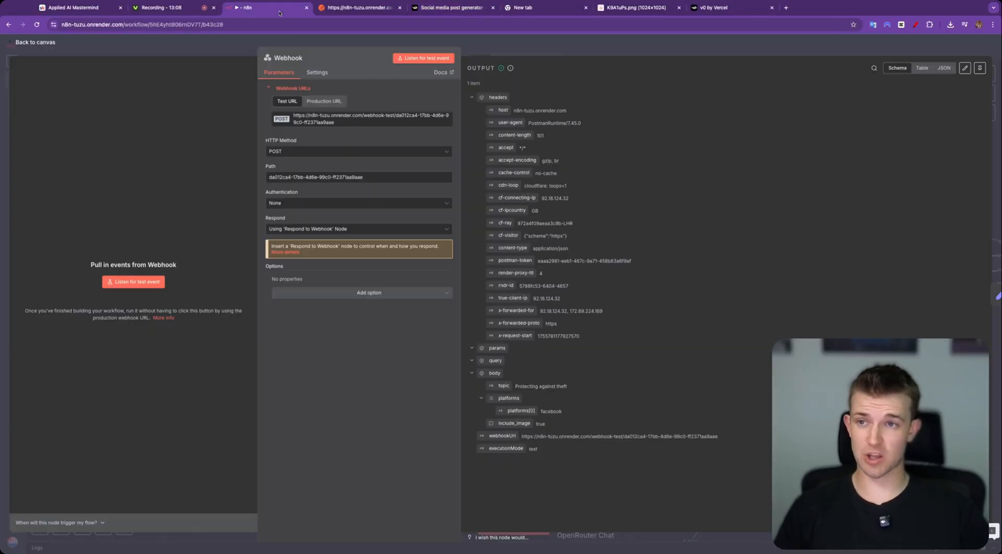
pyautogui.click(35, 42)
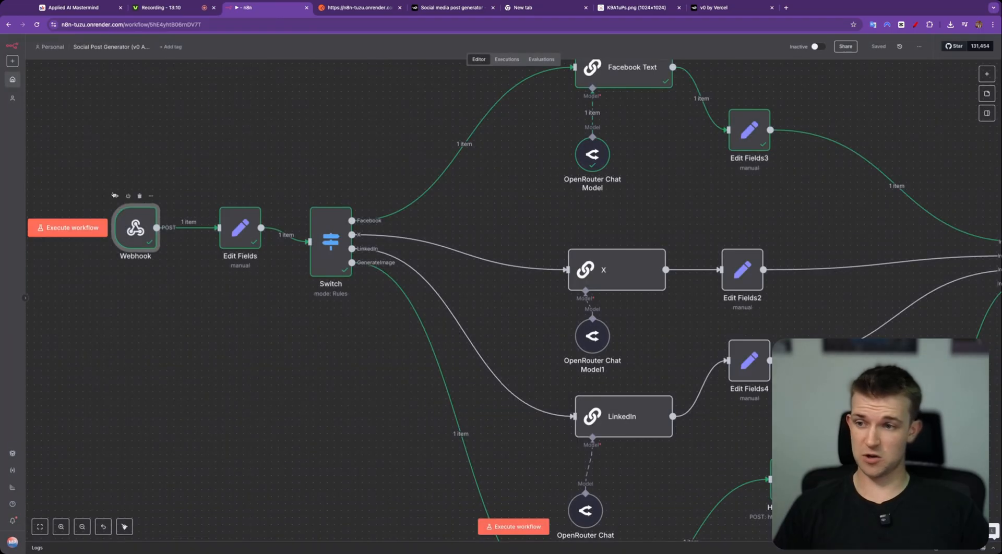
pyautogui.click(93, 227)
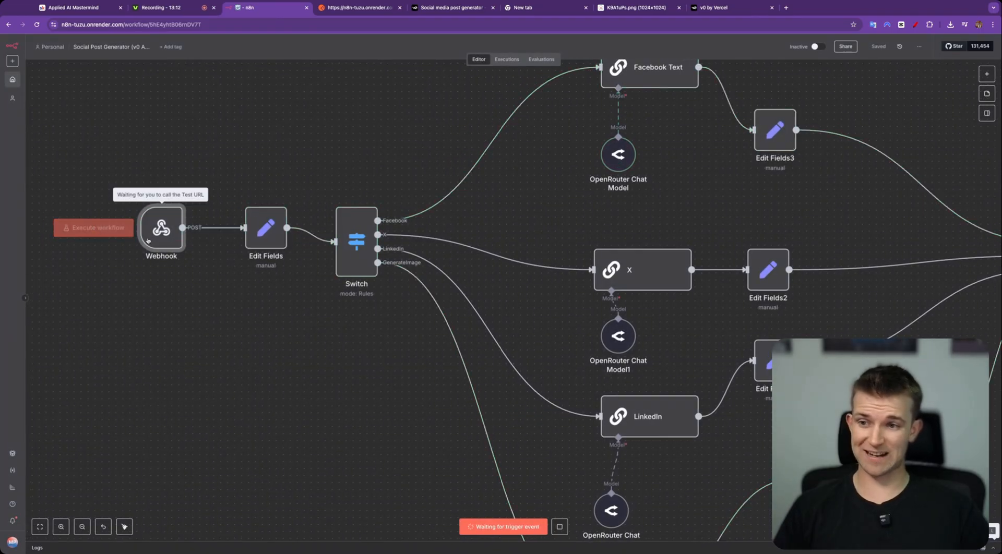
pyautogui.click(452, 7)
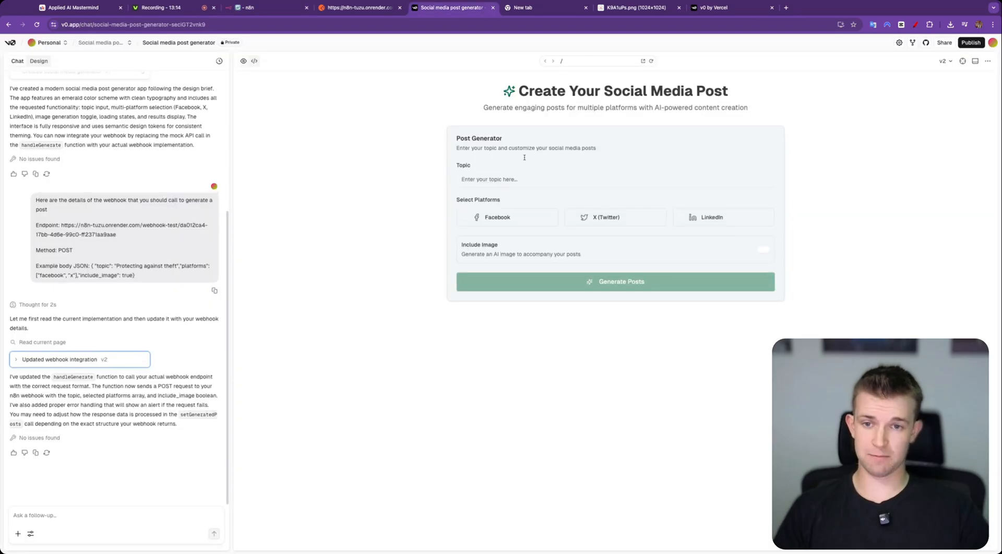
# Generate Facebook posts on 'Protection against stolen items when traveling' and watch the n8n run
pyautogui.write('Protection against stolen items when traveling')
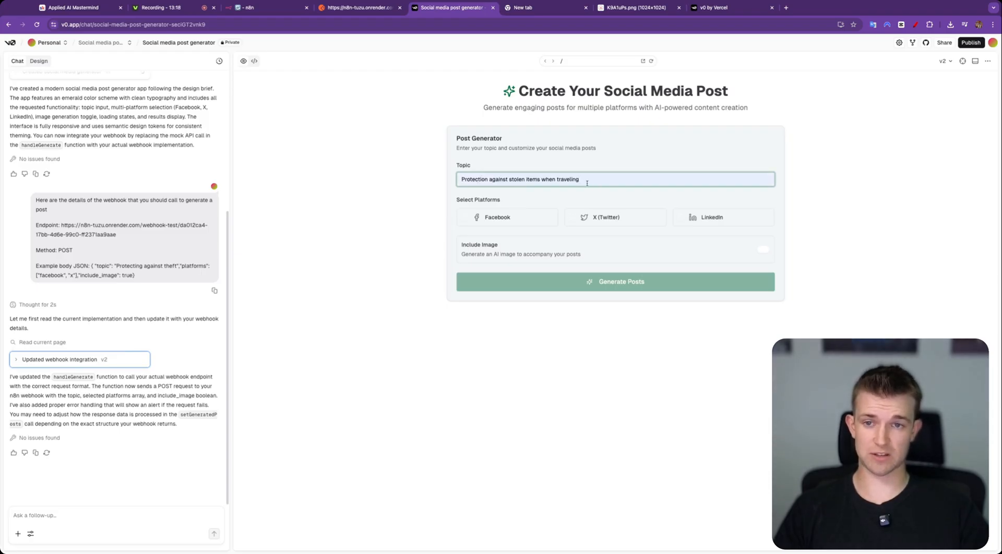
pyautogui.click(507, 218)
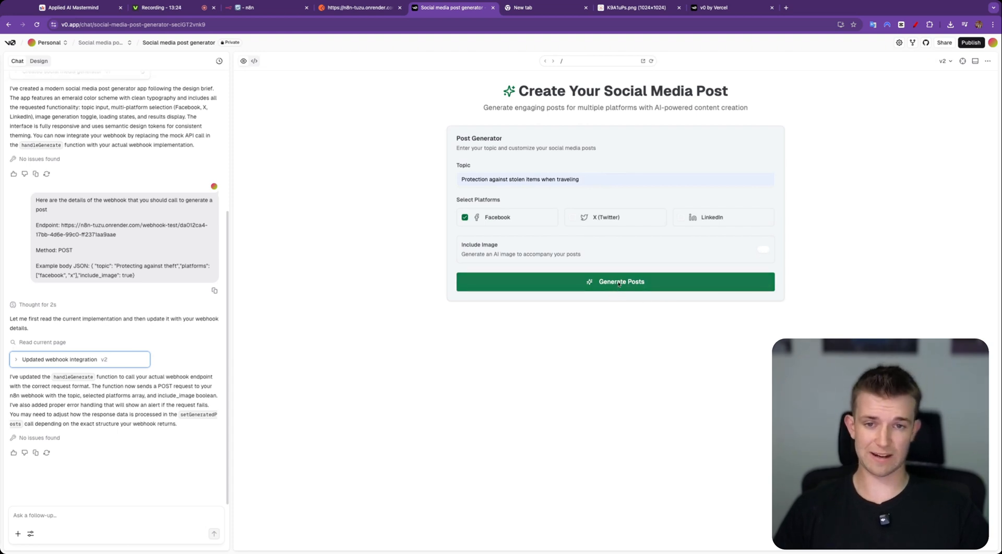
pyautogui.click(615, 281)
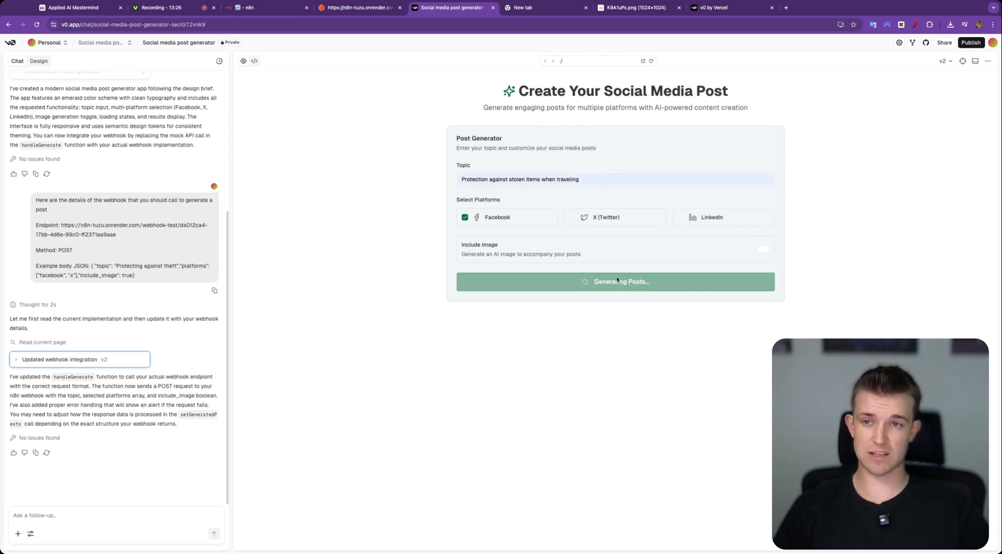
pyautogui.click(268, 8)
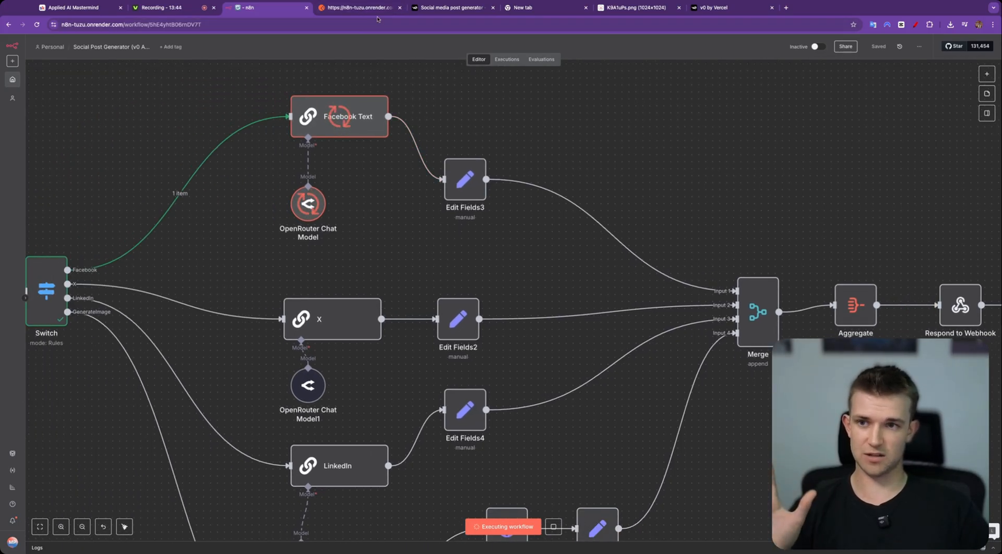
# Select Postman's whole example response body and return to the v0 generator
pyautogui.click(358, 7)
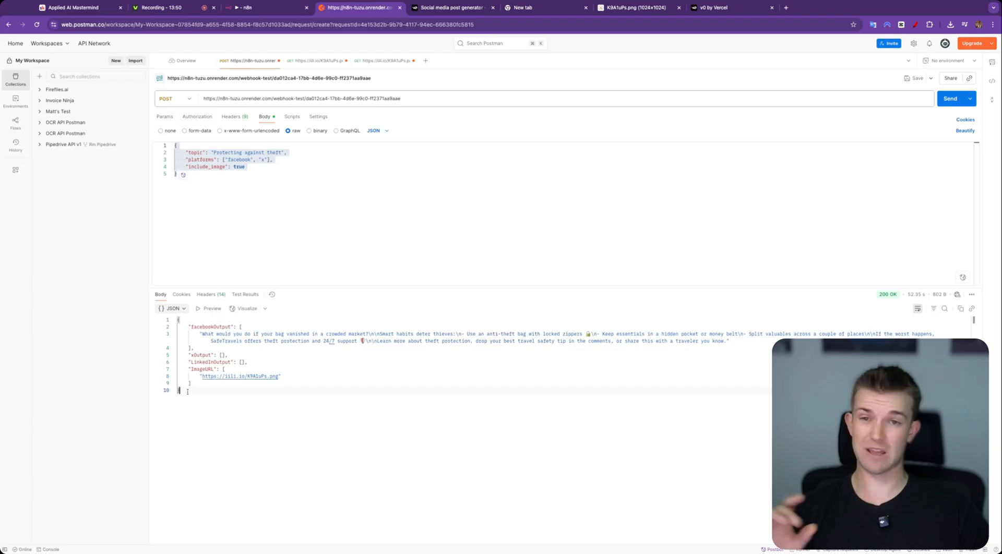
pyautogui.moveTo(185, 326); pyautogui.dragTo(281, 383)
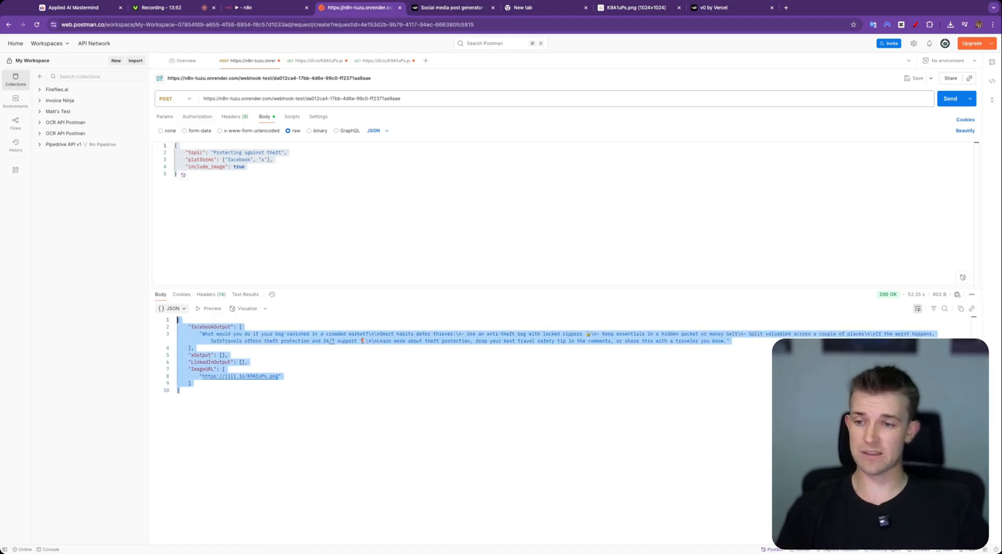
pyautogui.click(453, 7)
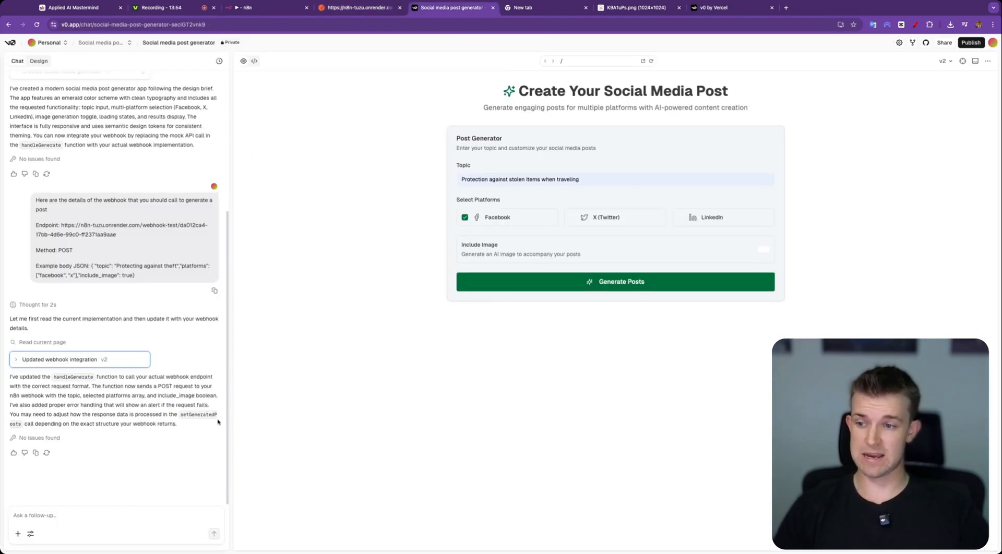
# Write a follow-up thanking v0 and asking it to use the example response to create the social media post output
pyautogui.write('c')
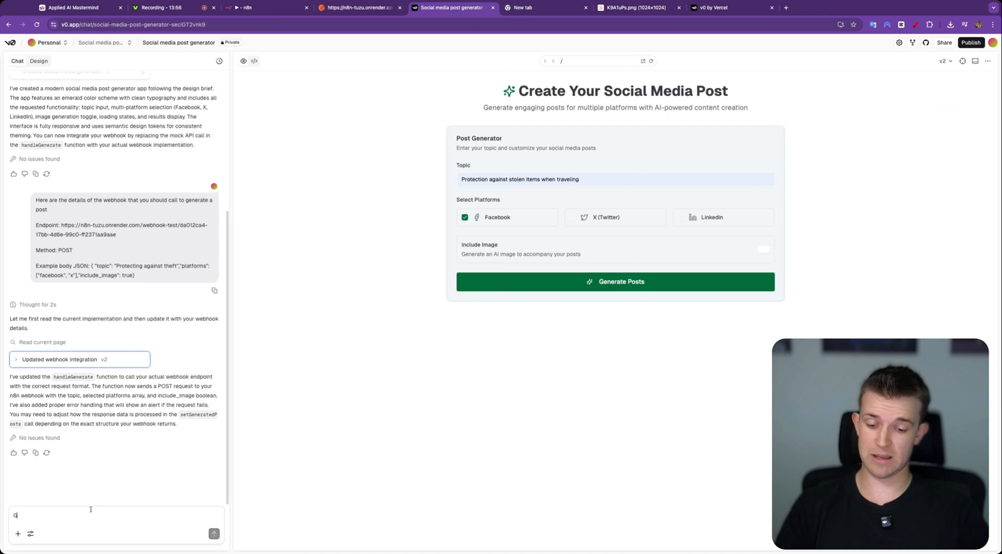
pyautogui.write('Great thank you')
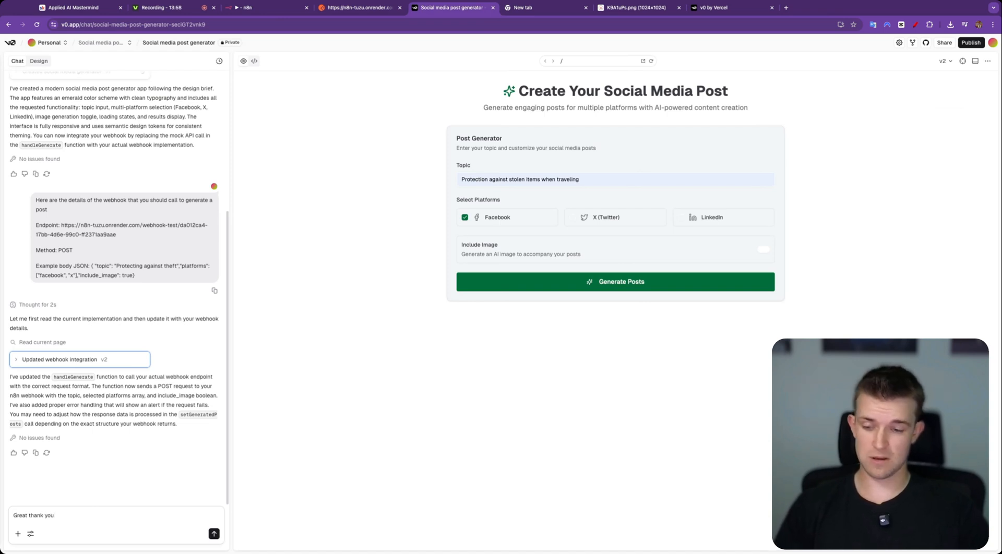
pyautogui.write('This is an example')
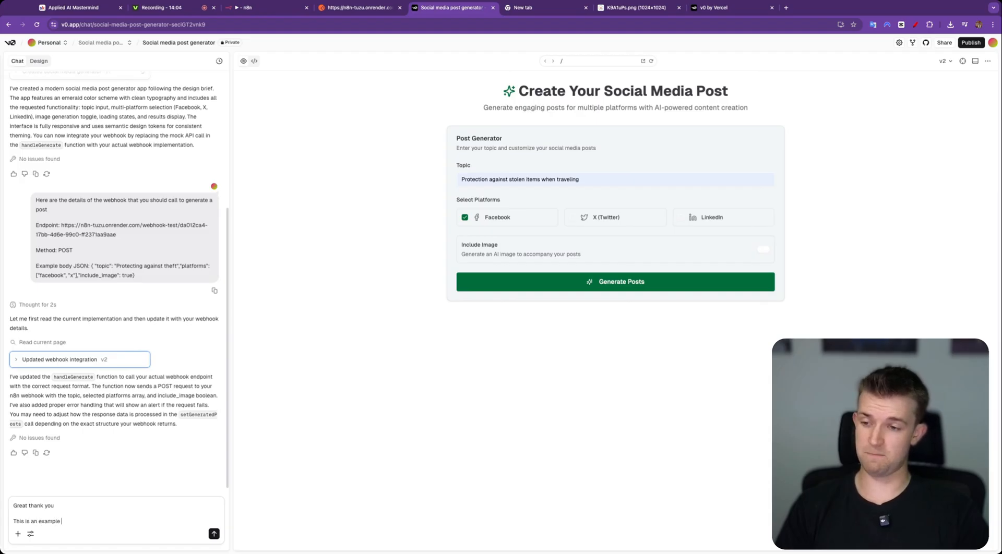
pyautogui.write('response that the webhook g')
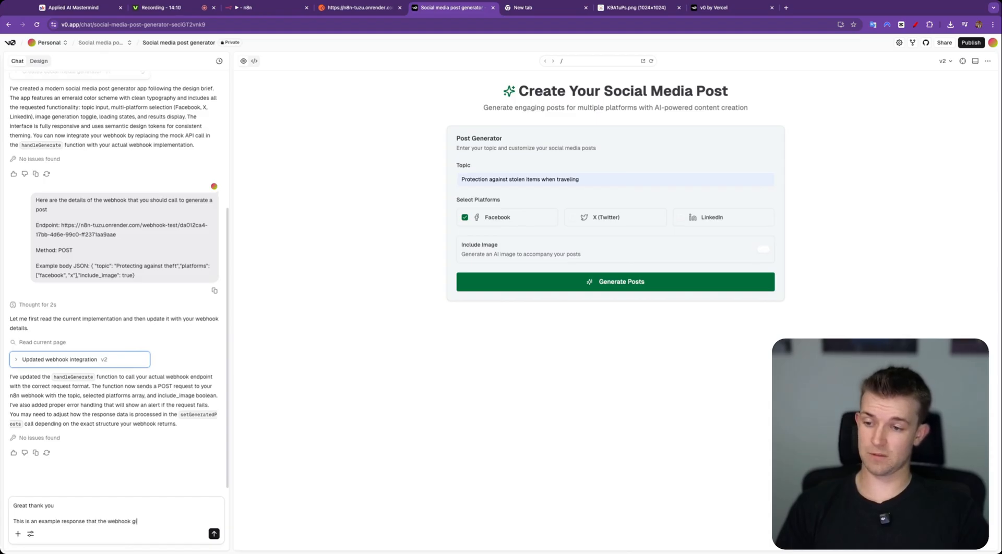
pyautogui.write('ives. Please u')
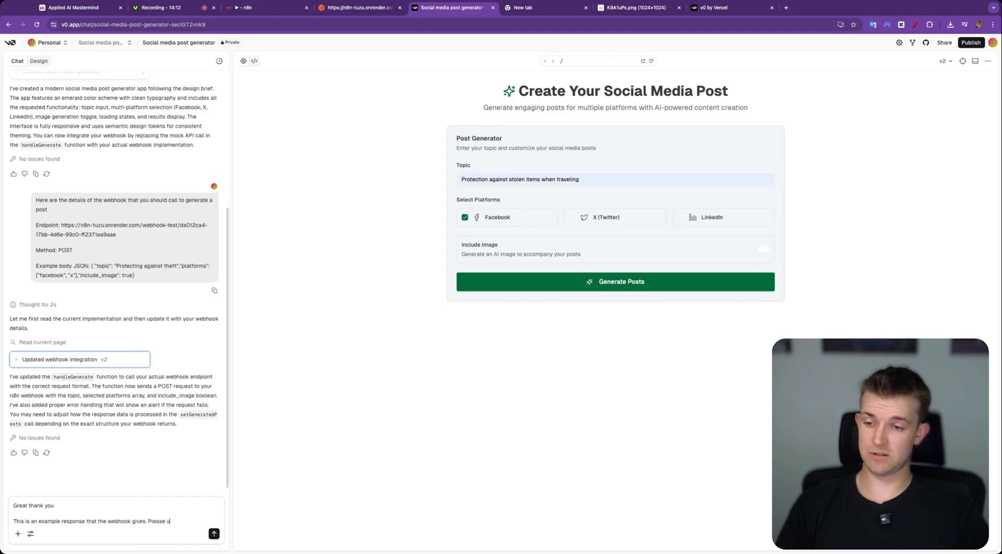
pyautogui.write('se this info in order to')
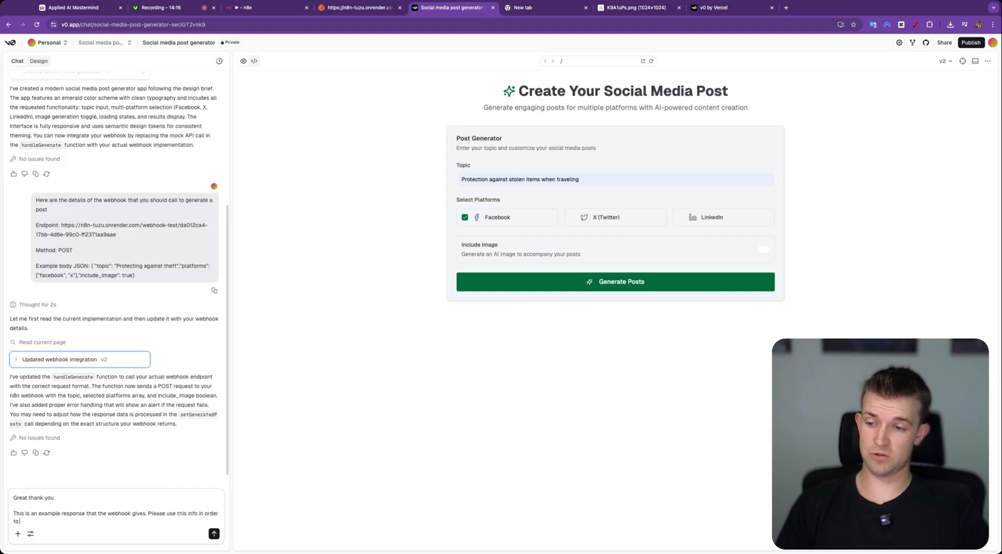
pyautogui.write('create the output of the s')
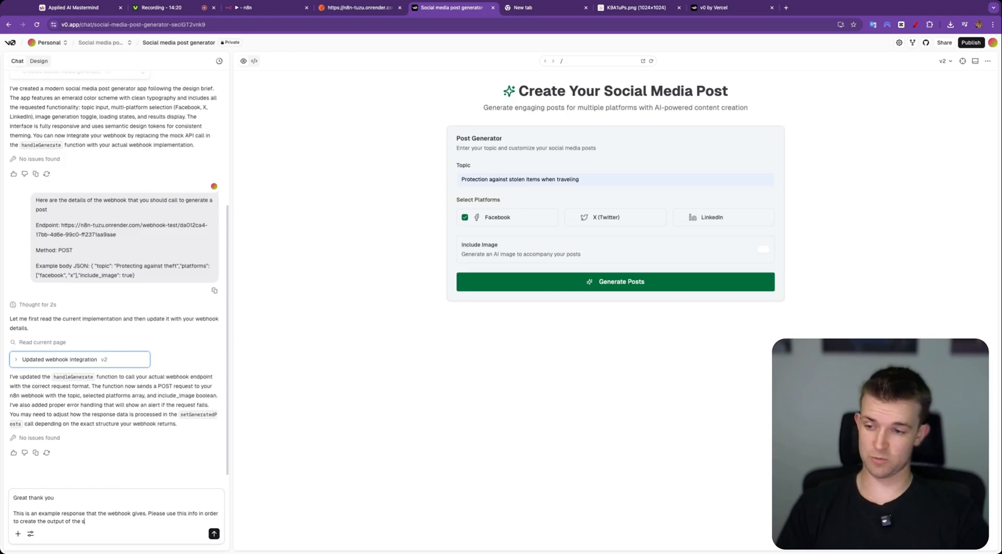
pyautogui.write('ocial media post')
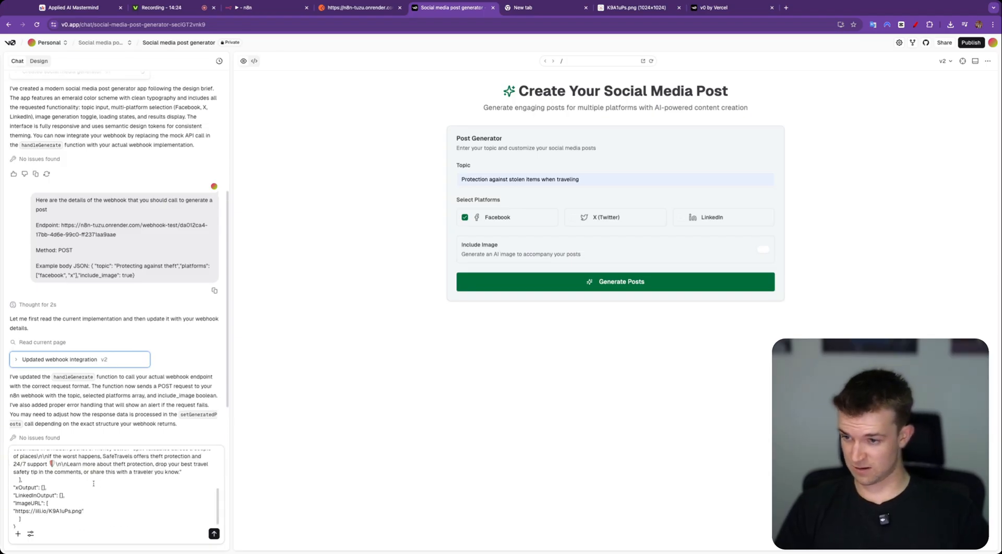
pyautogui.scroll(-3)
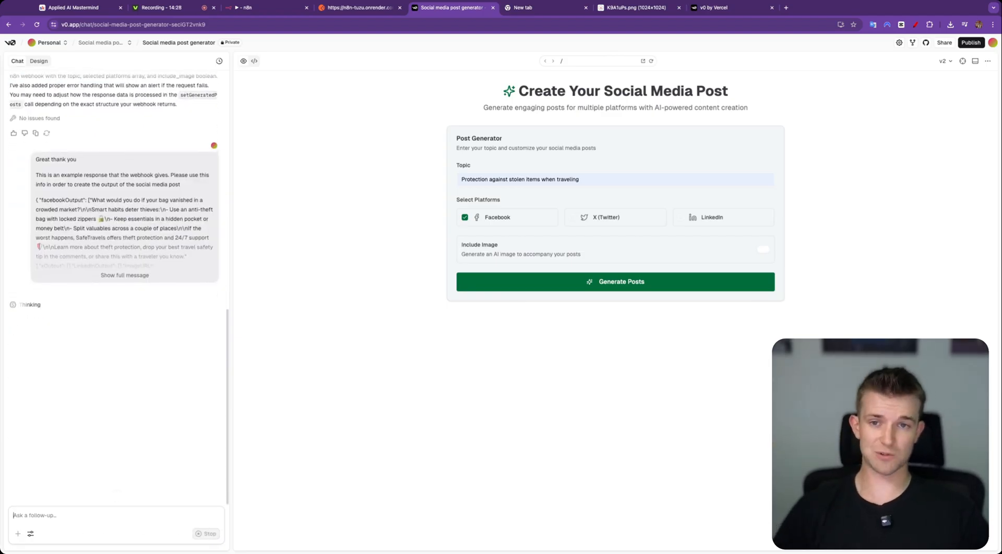
pyautogui.moveTo(213, 380)
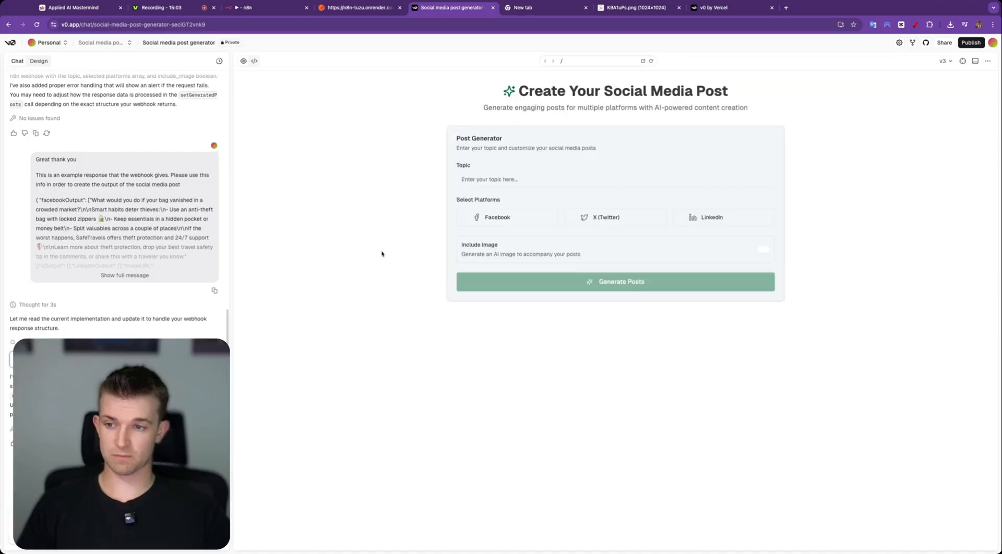
# Generate posts on the travel-theft topic for Facebook and X with Include Image on, then watch n8n
pyautogui.click(262, 8)
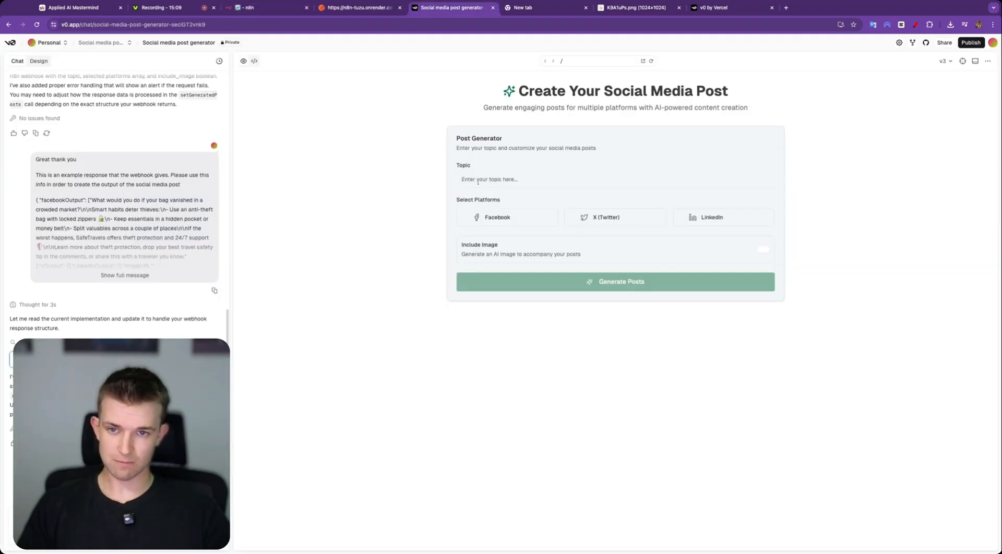
pyautogui.click(507, 217)
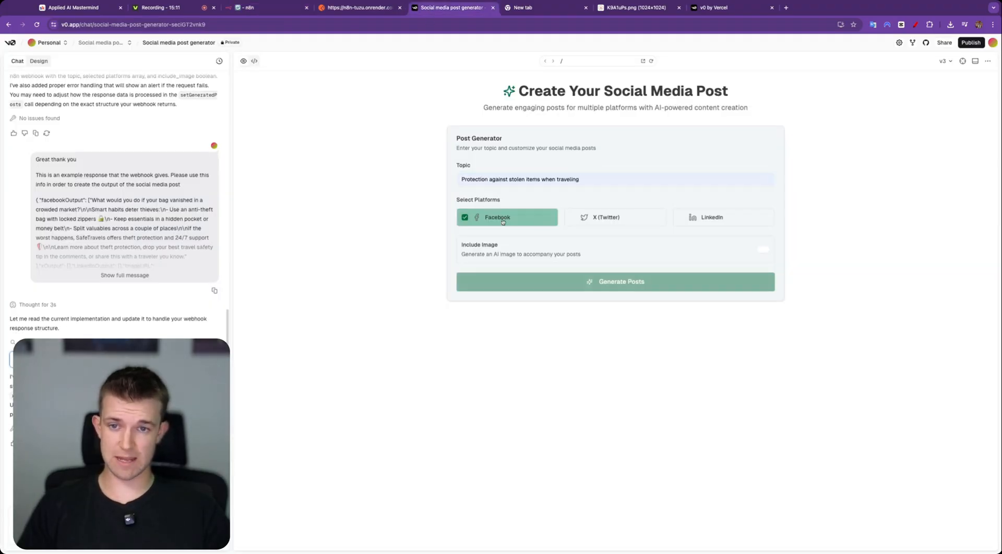
pyautogui.click(574, 217)
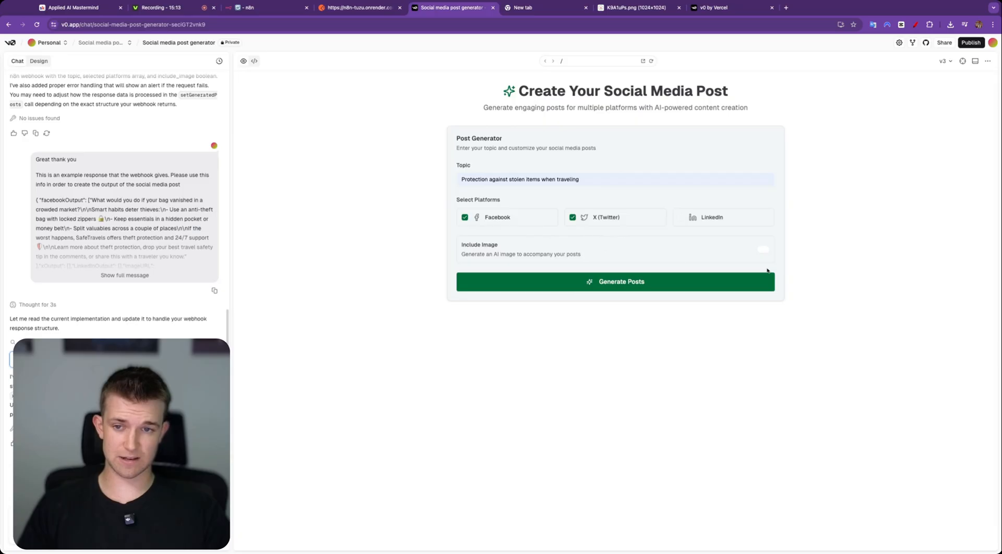
pyautogui.click(762, 249)
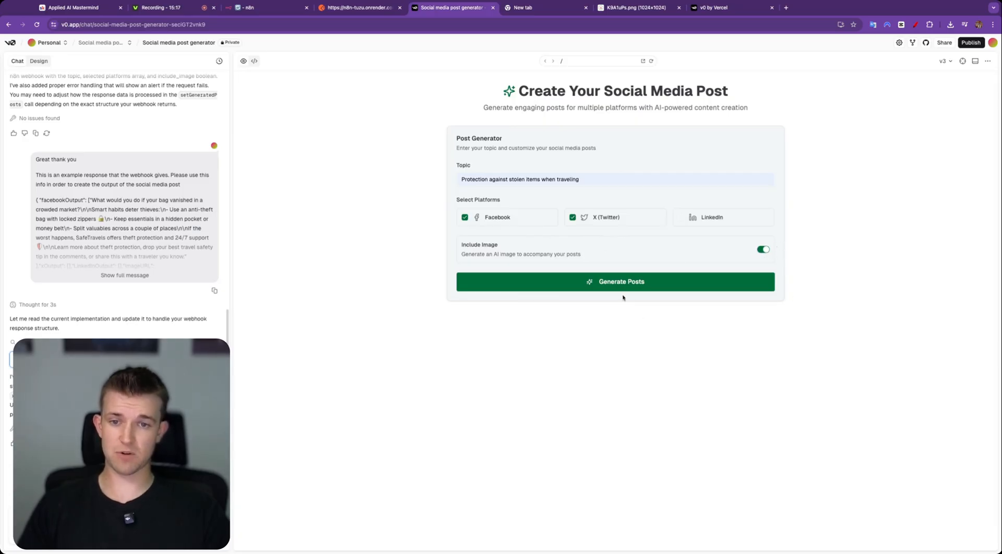
pyautogui.click(616, 280)
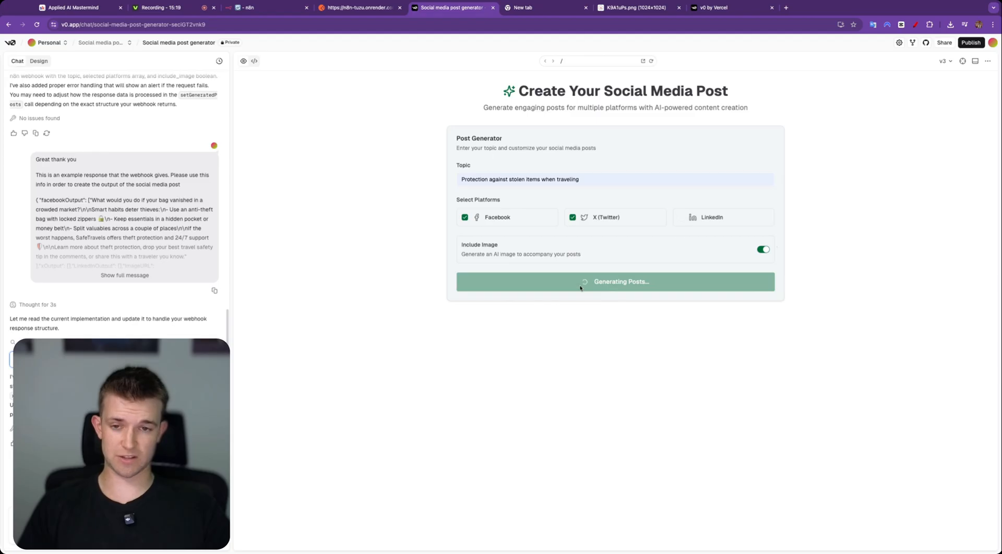
pyautogui.click(262, 7)
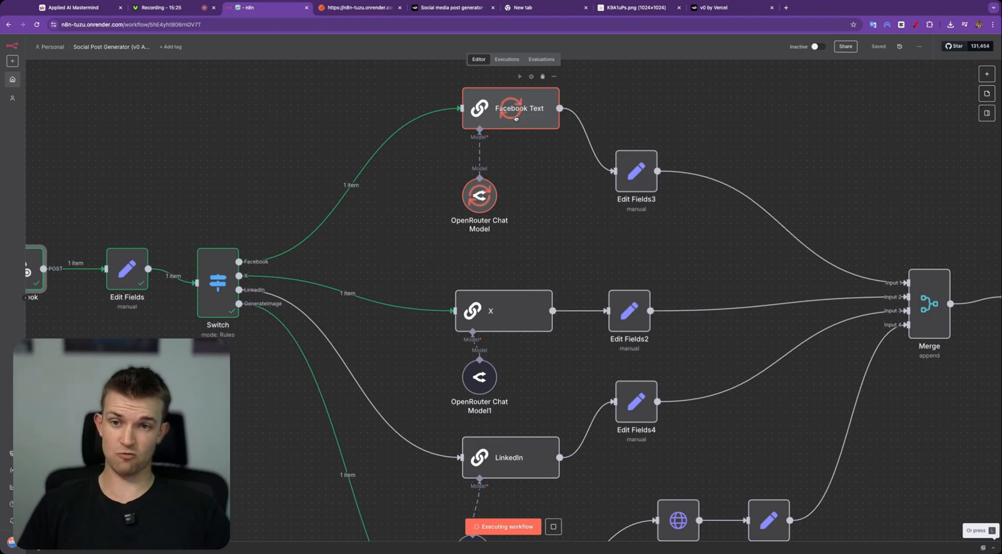
# Watch the n8n nodes execute, then return to the generator showing the Facebook and X posts
pyautogui.scroll(-3)
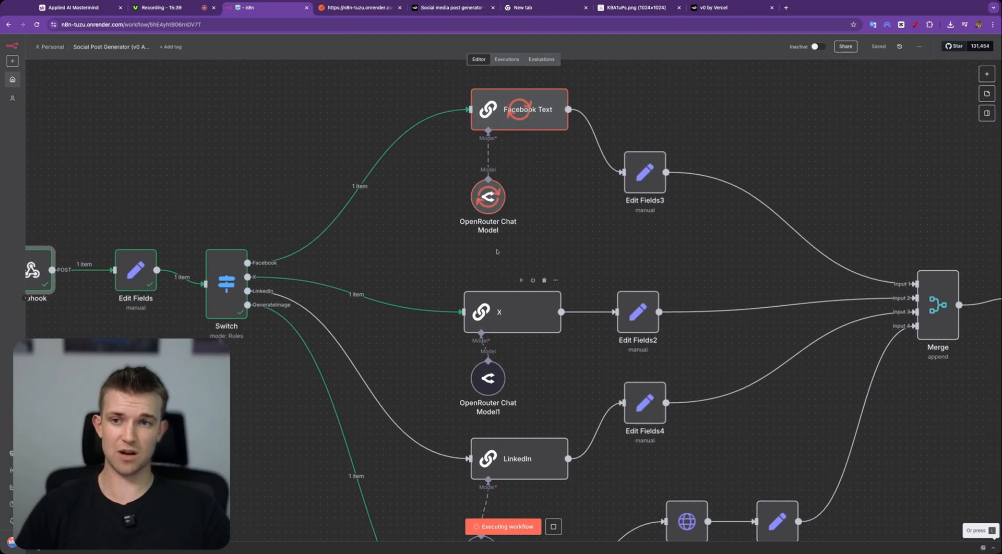
pyautogui.click(451, 8)
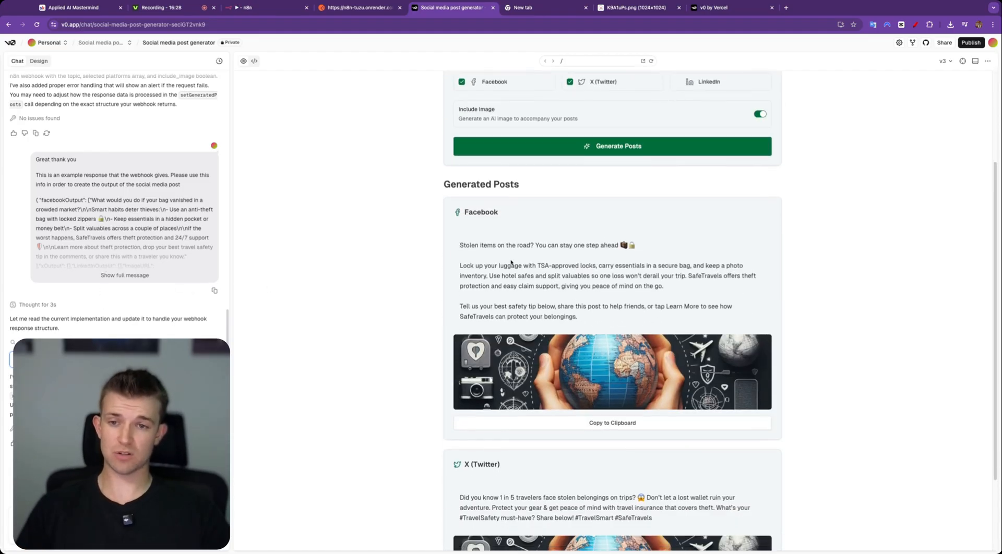
# Review the generated posts and request that the square image be shown fully, not cropped
pyautogui.scroll(-3)
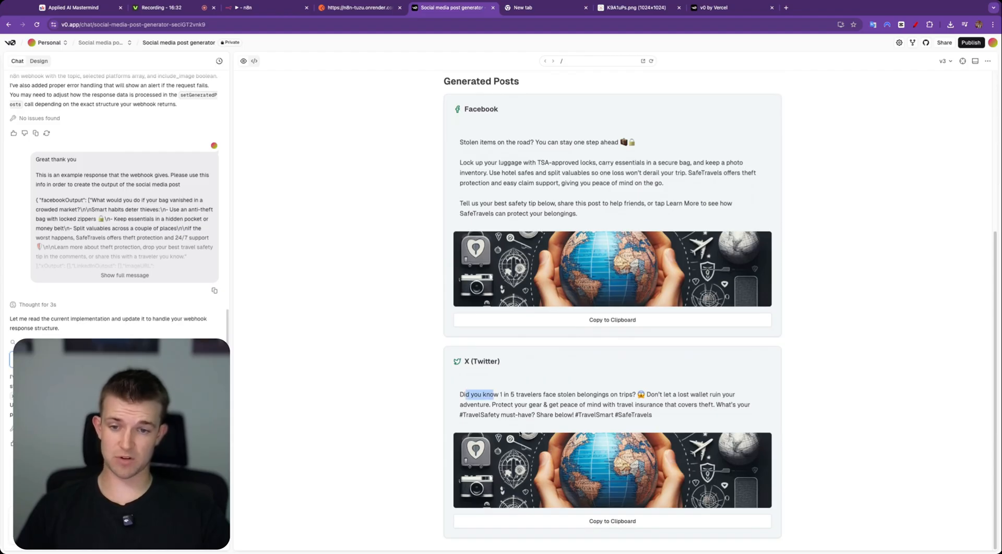
pyautogui.click(612, 319)
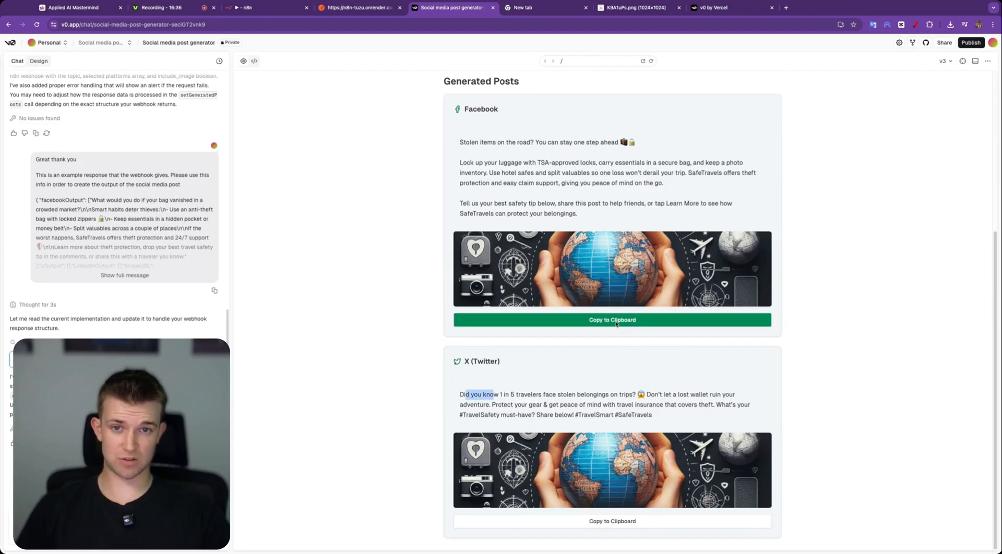
pyautogui.moveTo(579, 269)
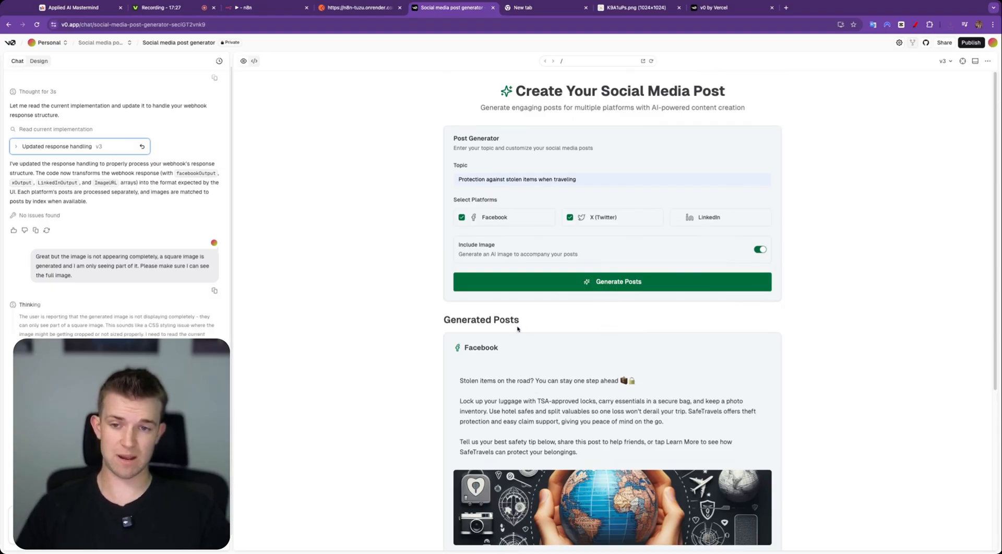
# Generate a Facebook post with Include Image on and view its full, uncropped square image
pyautogui.scroll(-3)
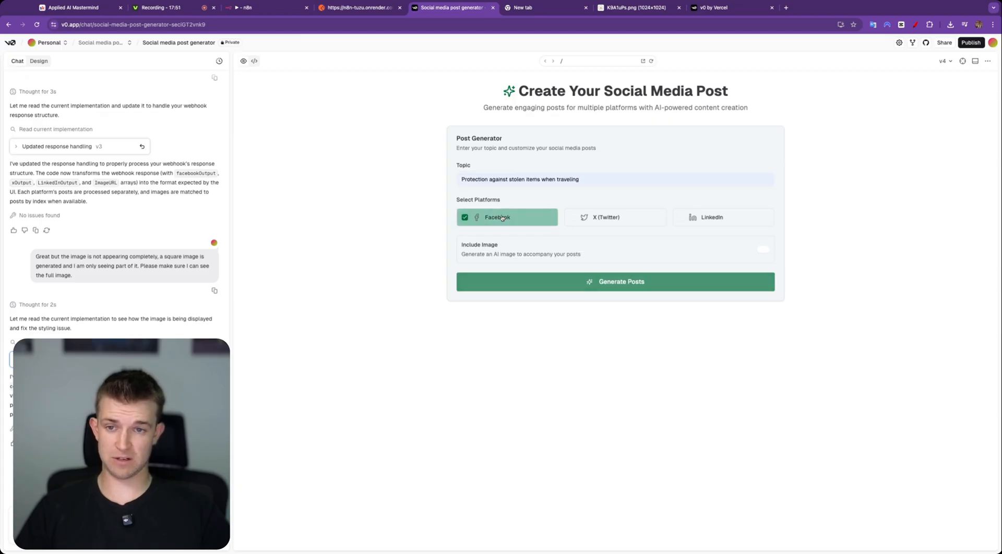
pyautogui.click(763, 250)
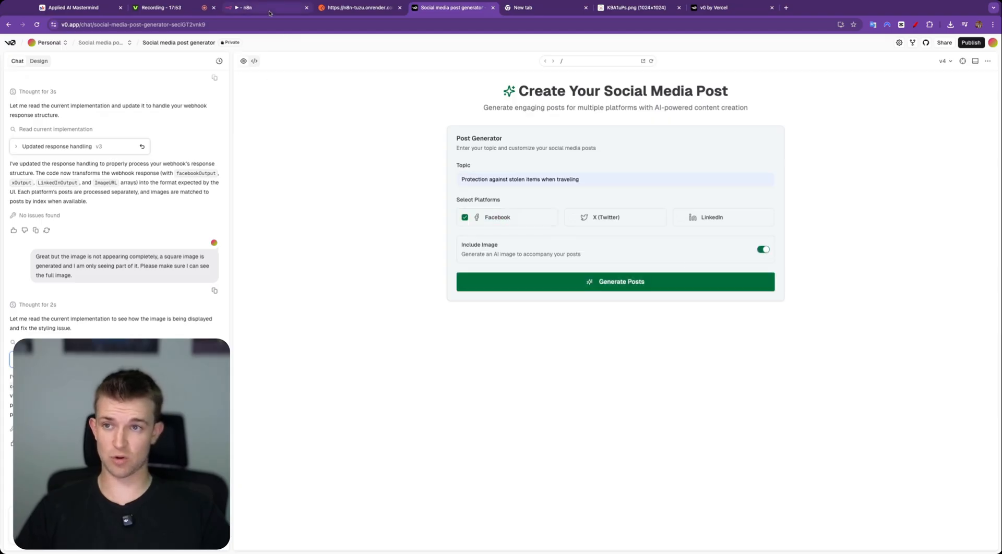
pyautogui.click(250, 7)
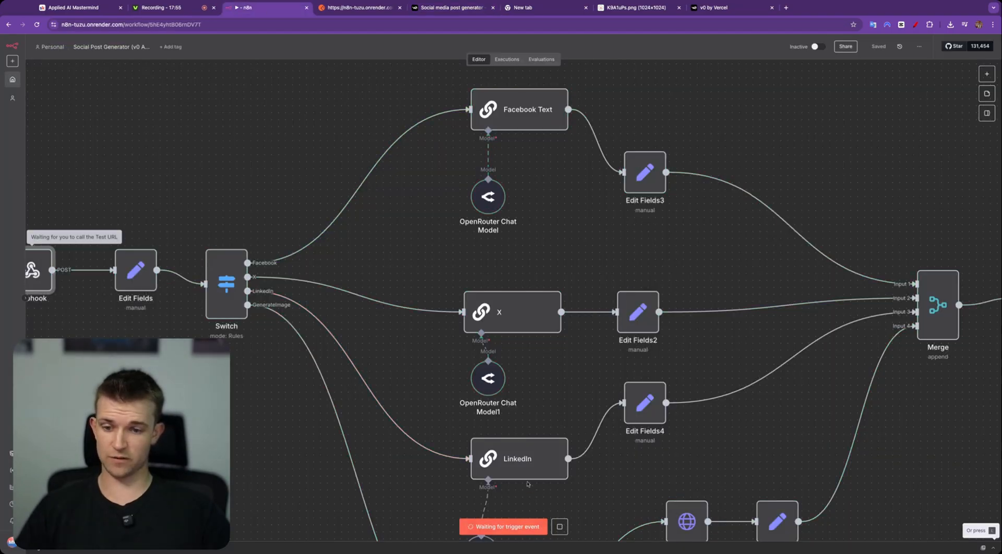
pyautogui.click(451, 8)
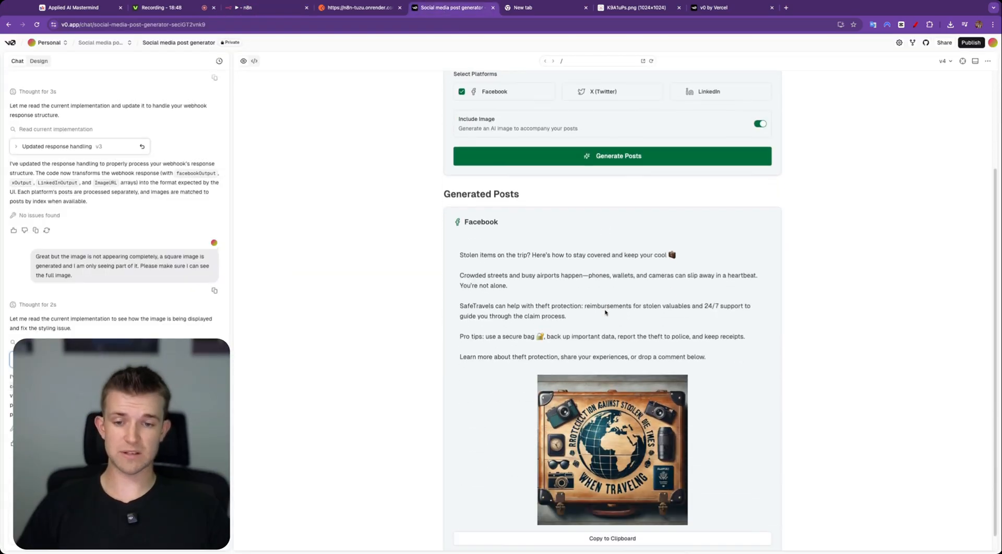
# Publish the post generator to the web, starting its production build on Vercel
pyautogui.scroll(-3)
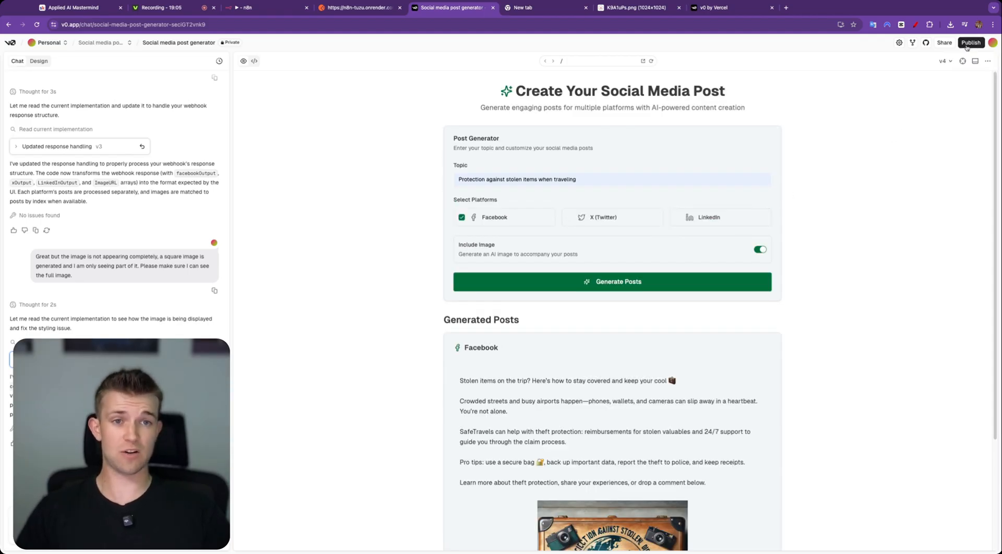
pyautogui.click(971, 43)
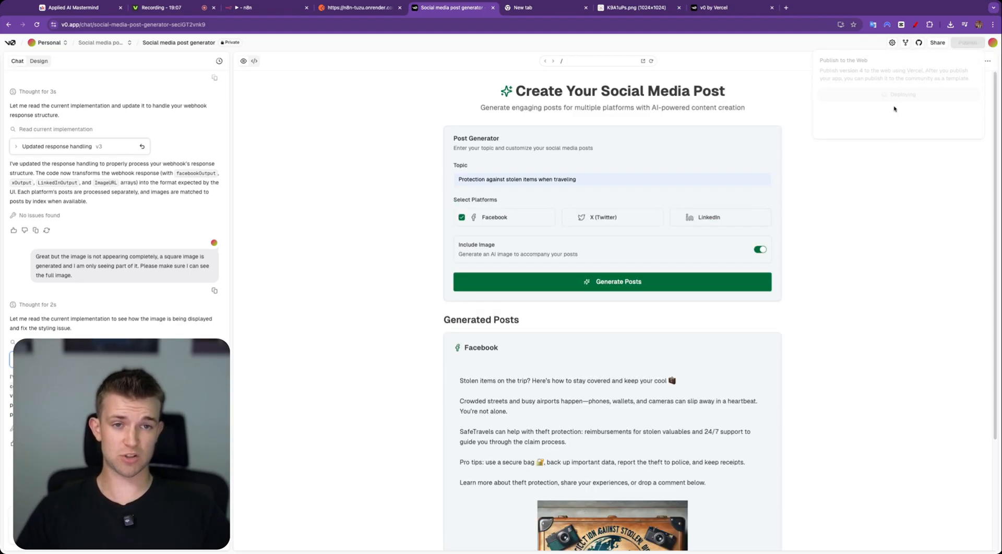
pyautogui.click(902, 94)
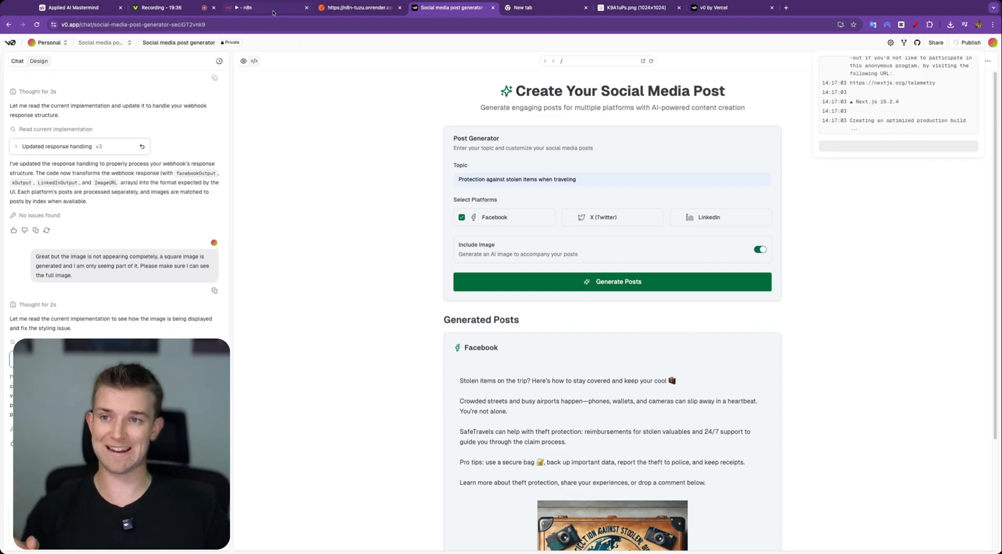
# Inspect the Webhook node's settings in the n8n workflow
pyautogui.click(250, 7)
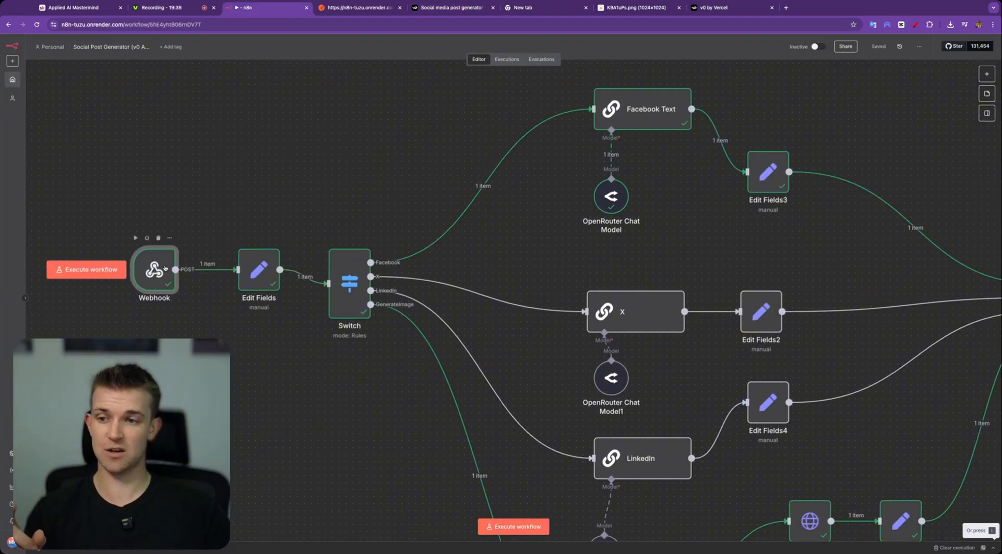
pyautogui.doubleClick(154, 269)
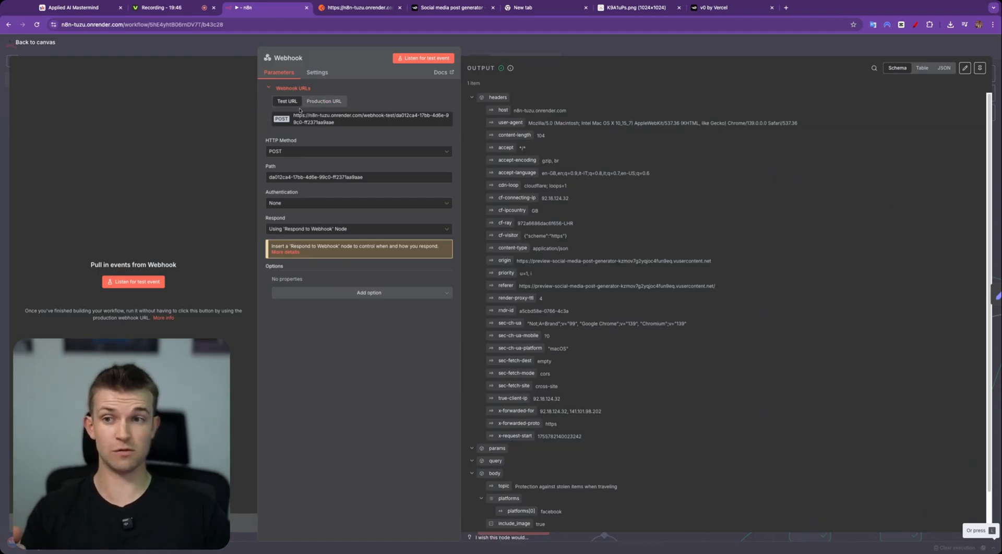
pyautogui.click(35, 42)
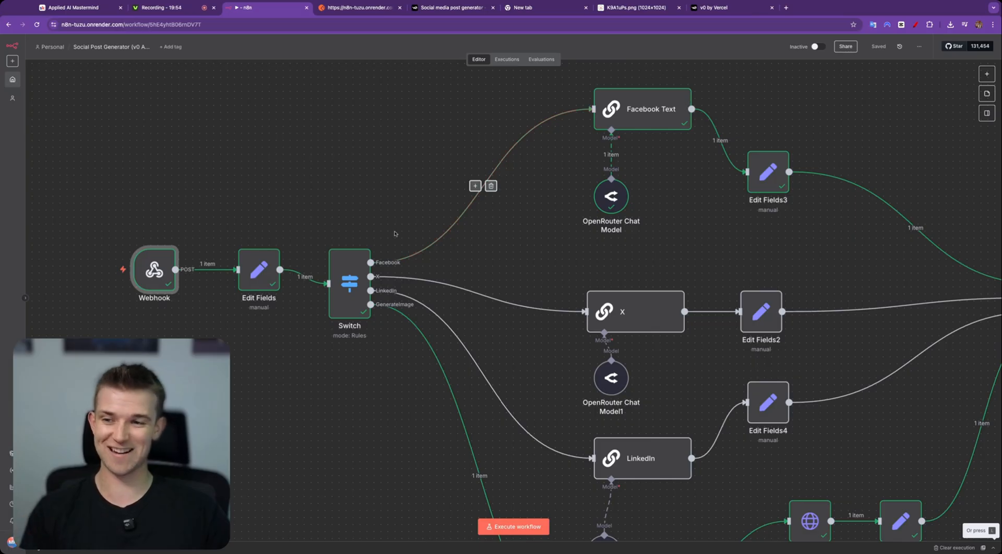
pyautogui.doubleClick(154, 269)
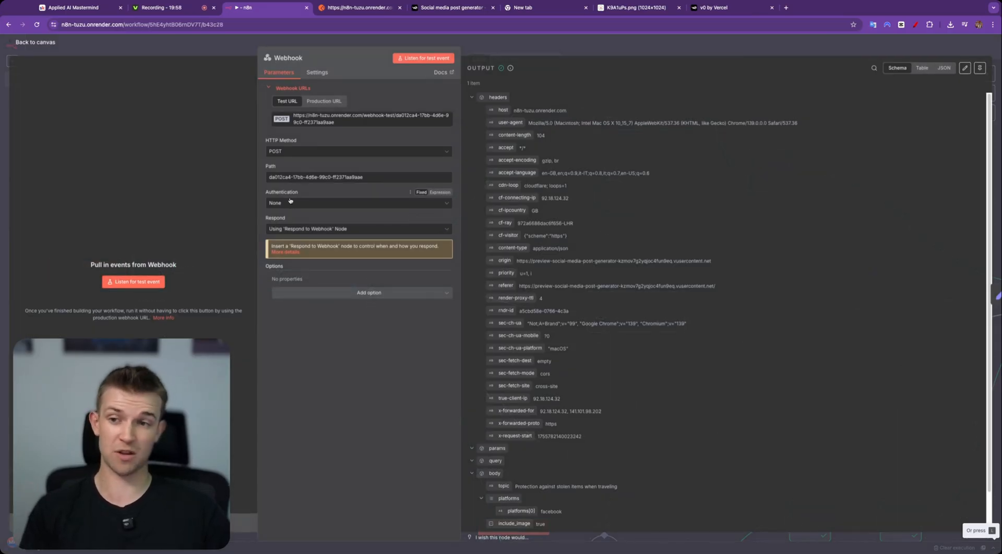
# Require Header Auth on the webhook with the saved credential, then return to the live generator
pyautogui.click(359, 202)
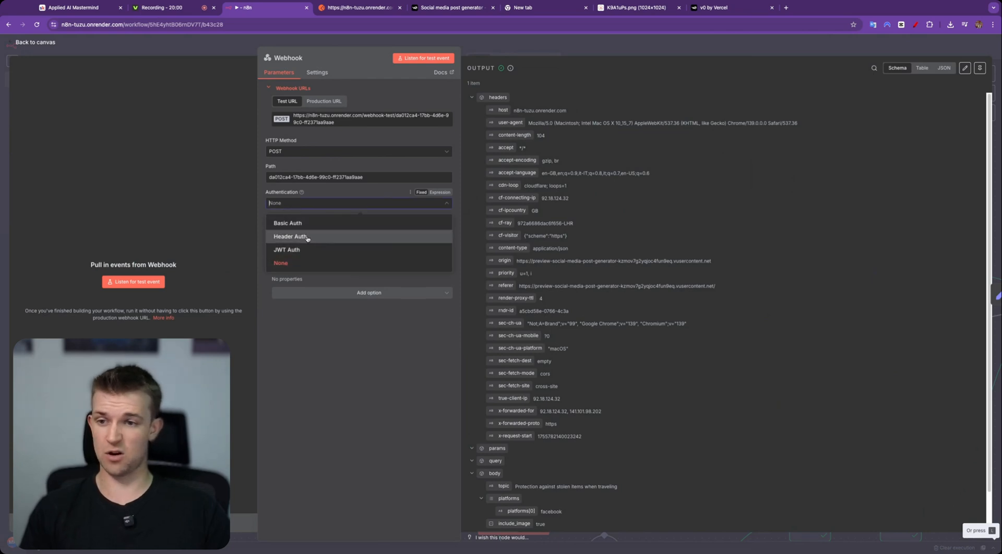
pyautogui.click(291, 236)
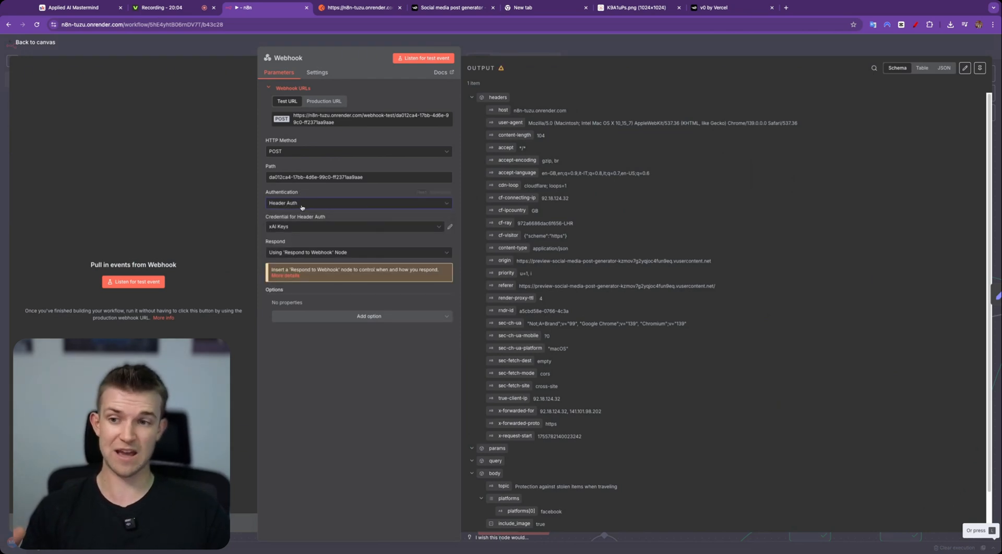
pyautogui.click(452, 7)
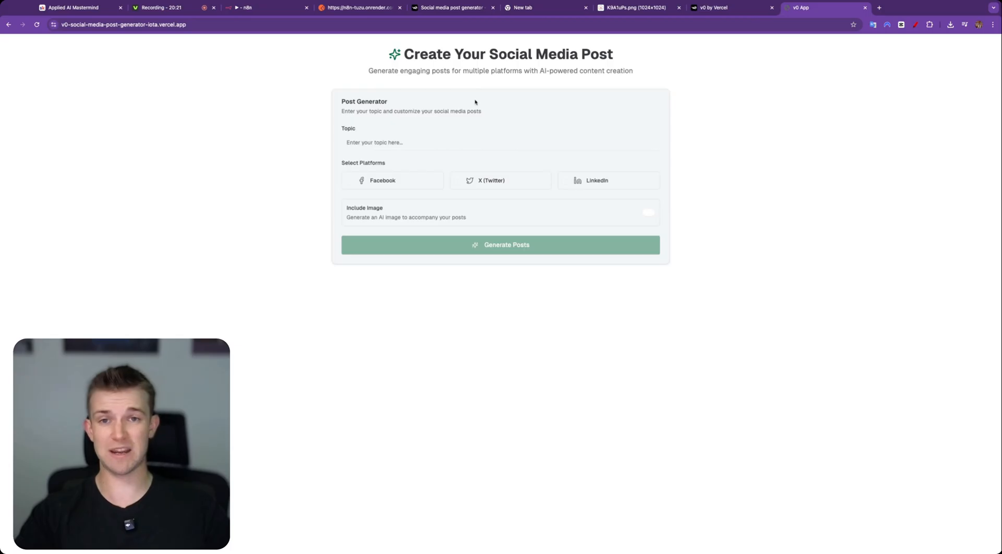
pyautogui.moveTo(473, 87)
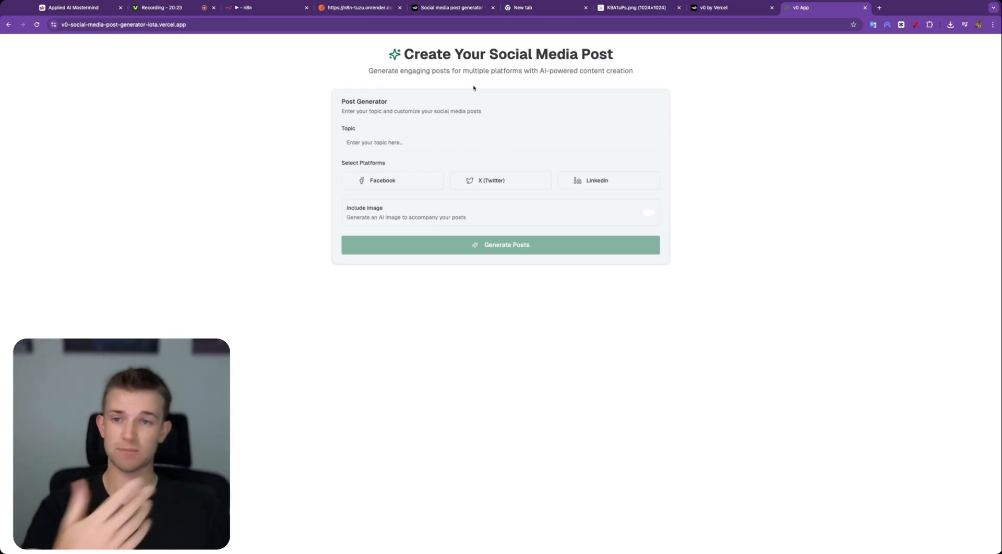
pyautogui.moveTo(597, 169)
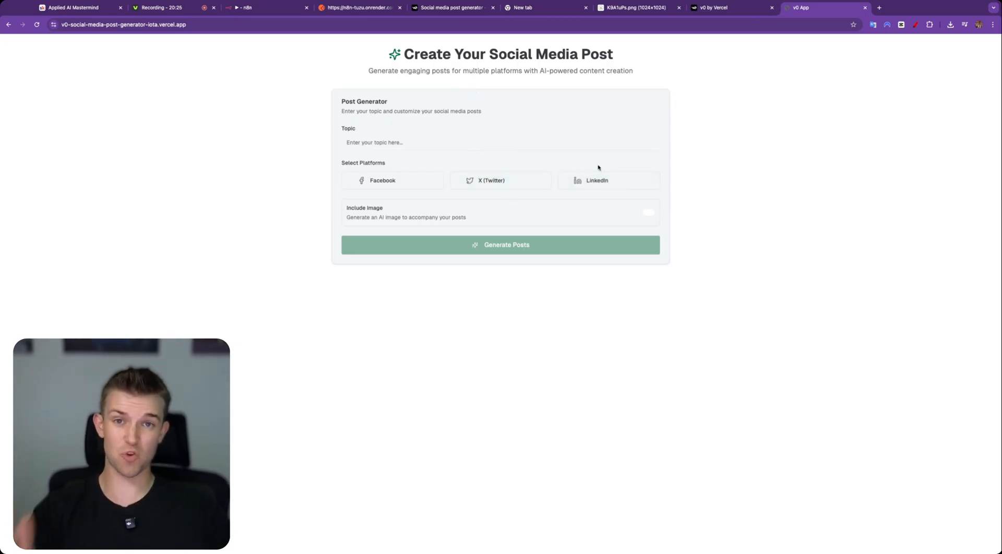